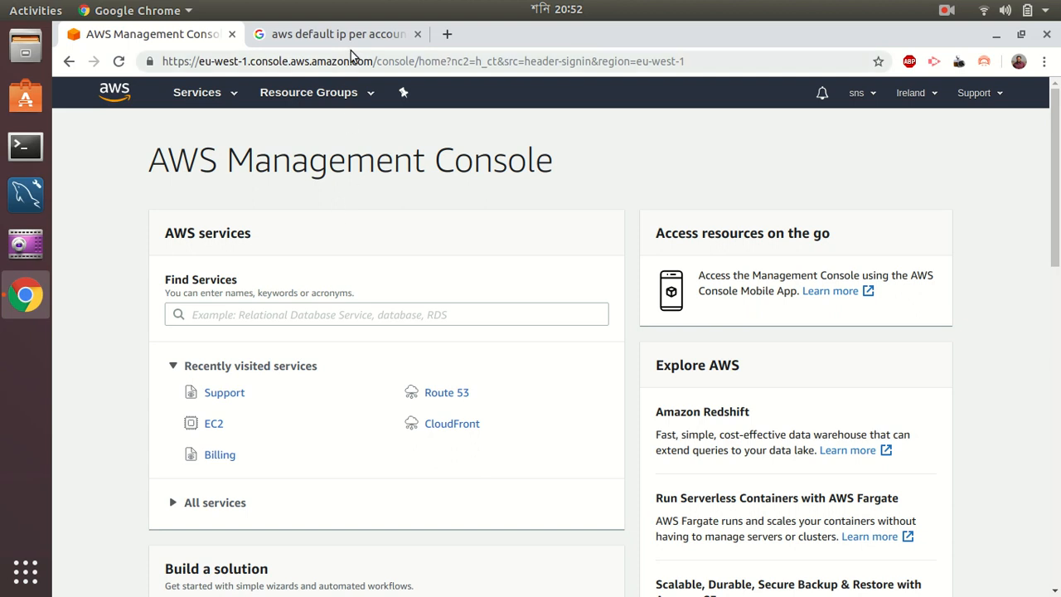
Step: Check the Google results showing AWS's default limit of 5 Elastic IPs per Region
left_click(337, 34)
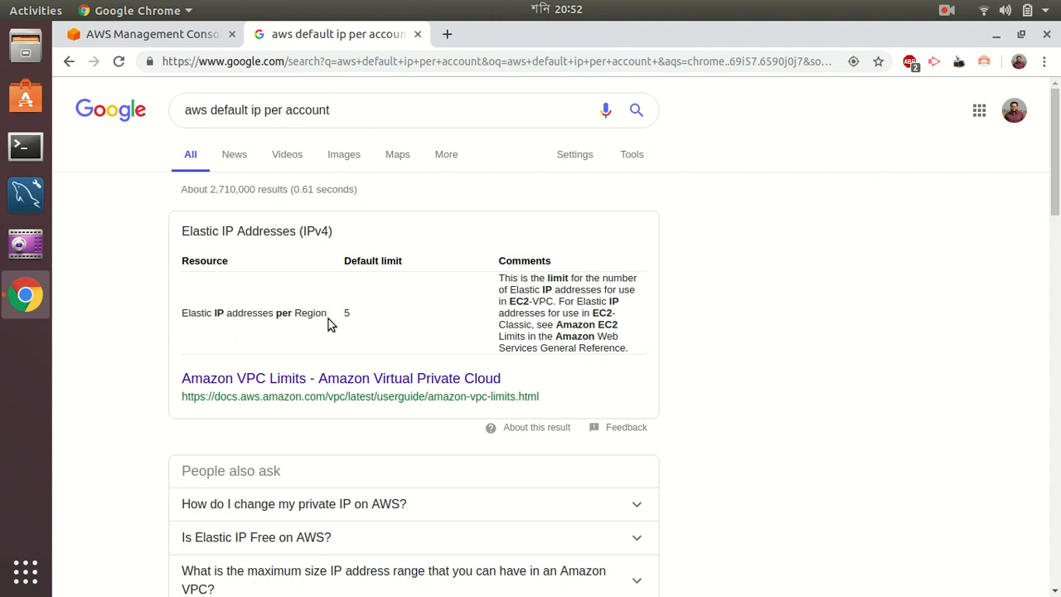
mouse_move(346, 312)
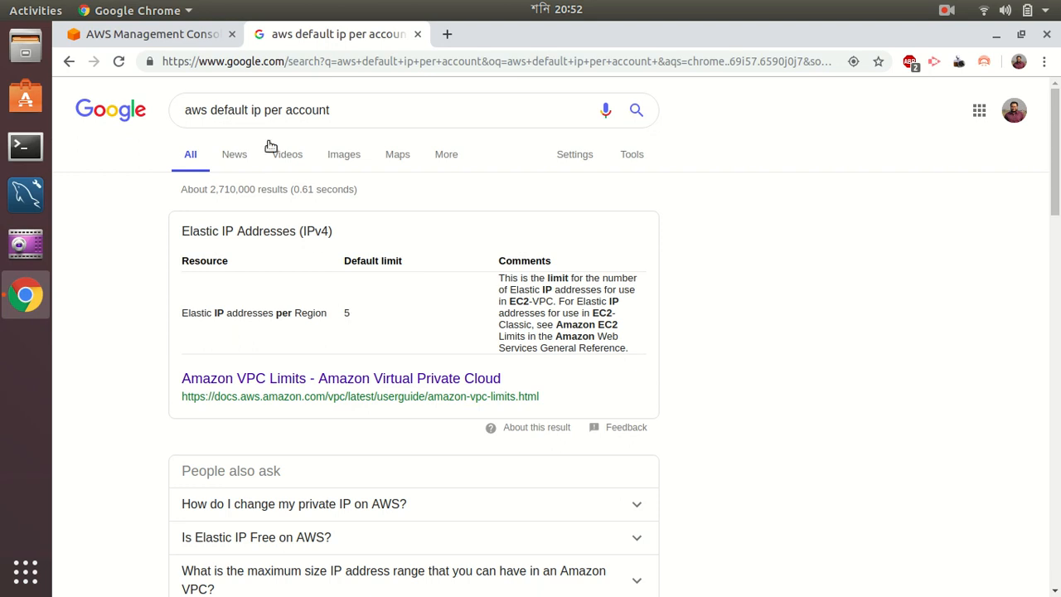
Step: Switch back to the AWS Management Console home page tab
left_click(149, 34)
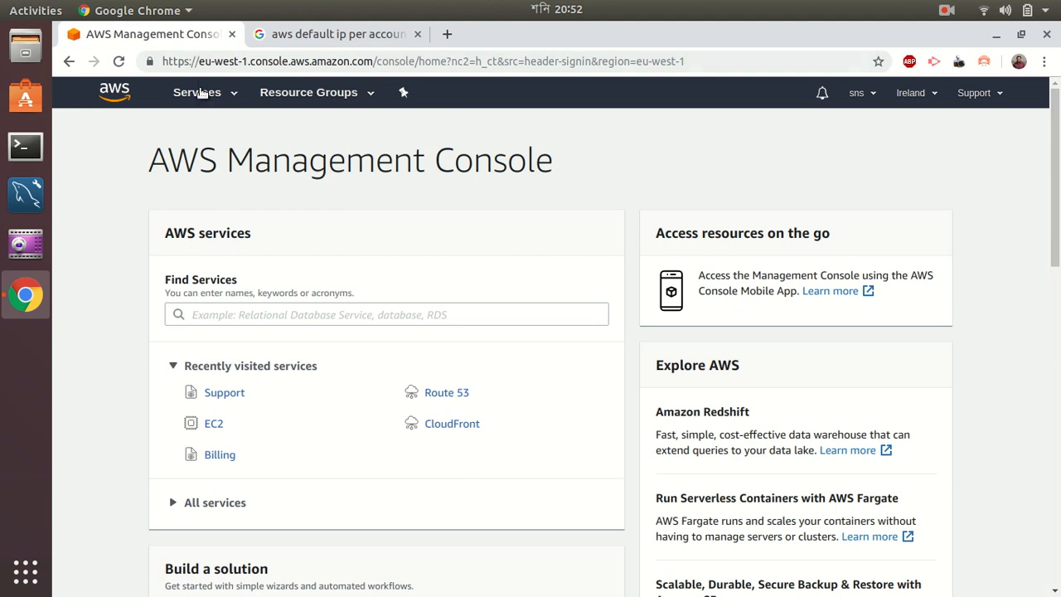
mouse_move(213, 422)
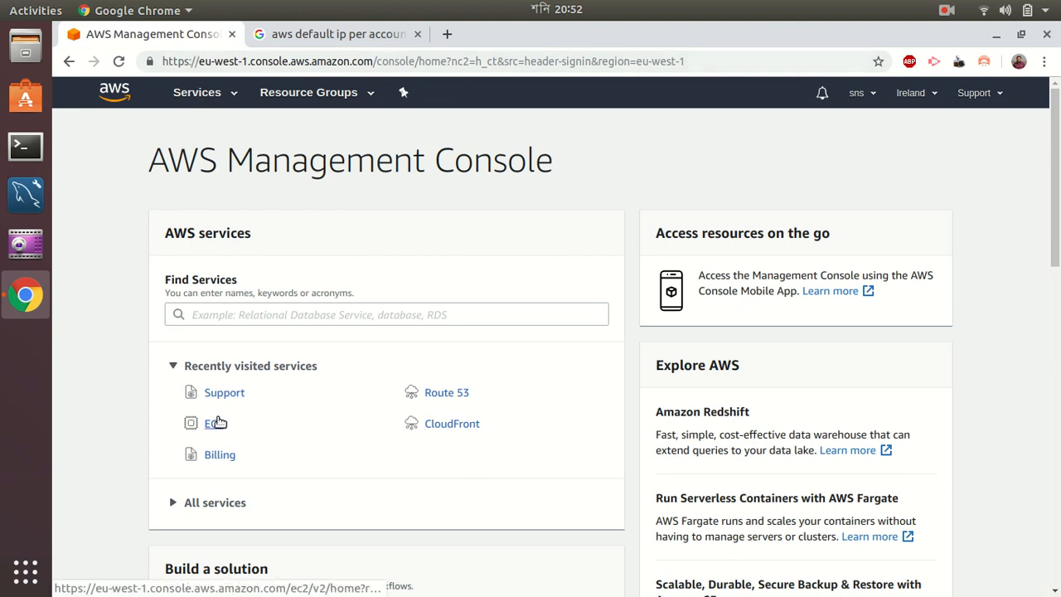
mouse_move(299, 242)
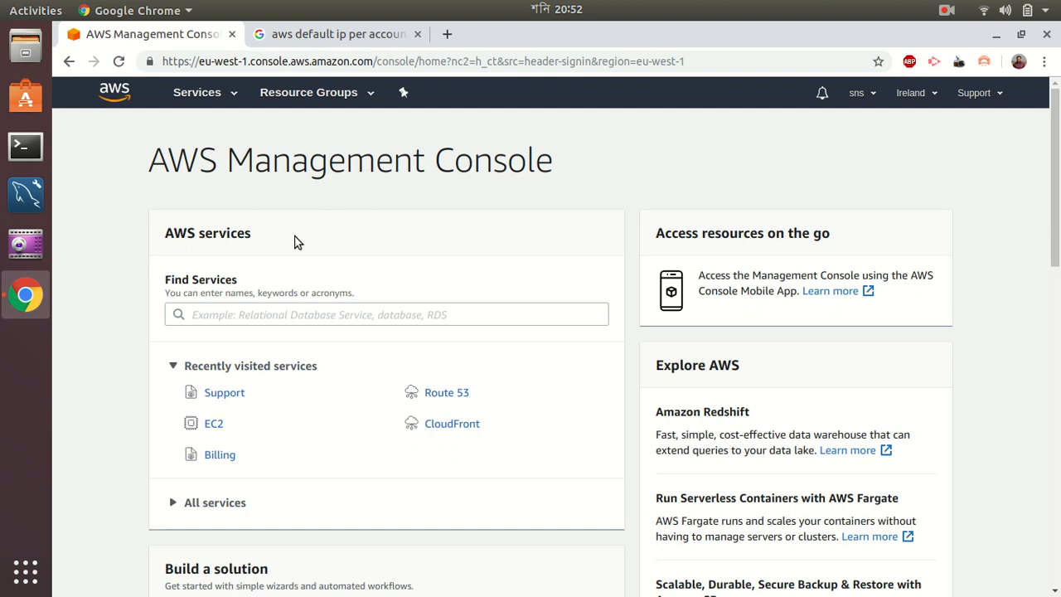
mouse_move(398, 257)
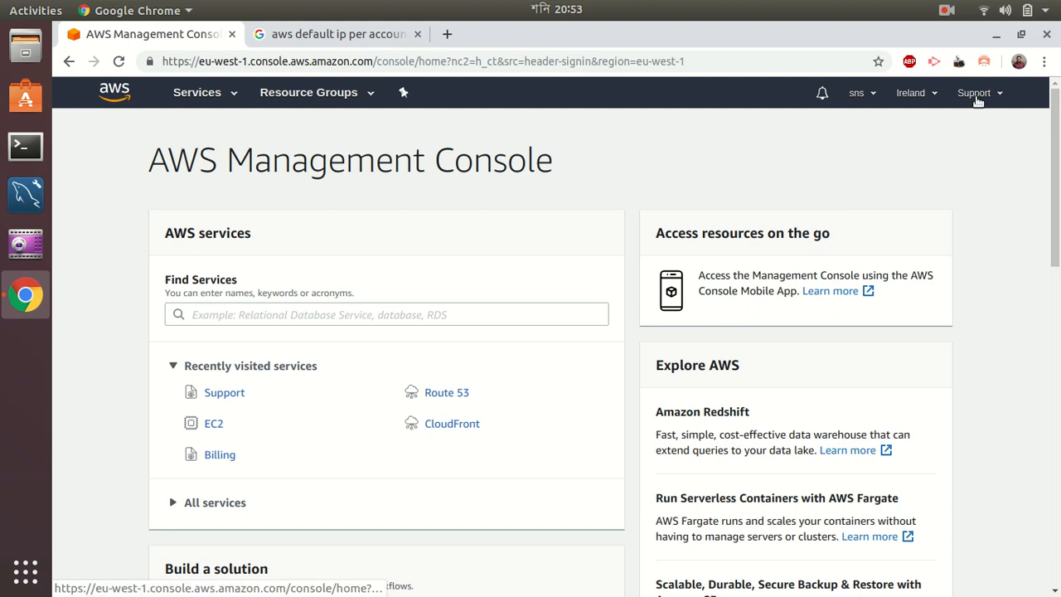
Step: Go to Support Center from the Support menu to see the two EC2 Instances limit cases
left_click(977, 92)
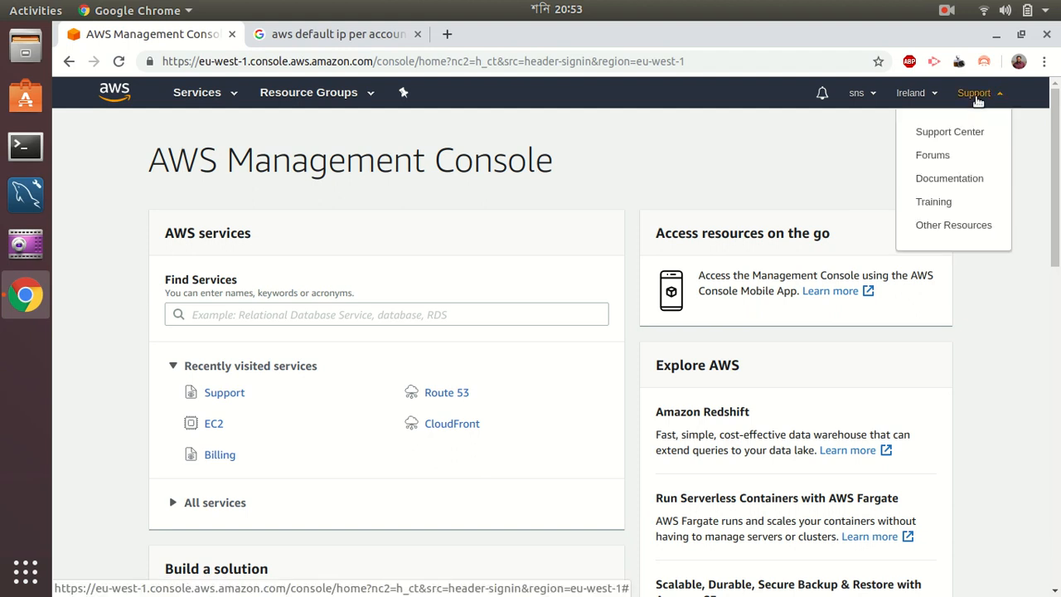
mouse_move(949, 132)
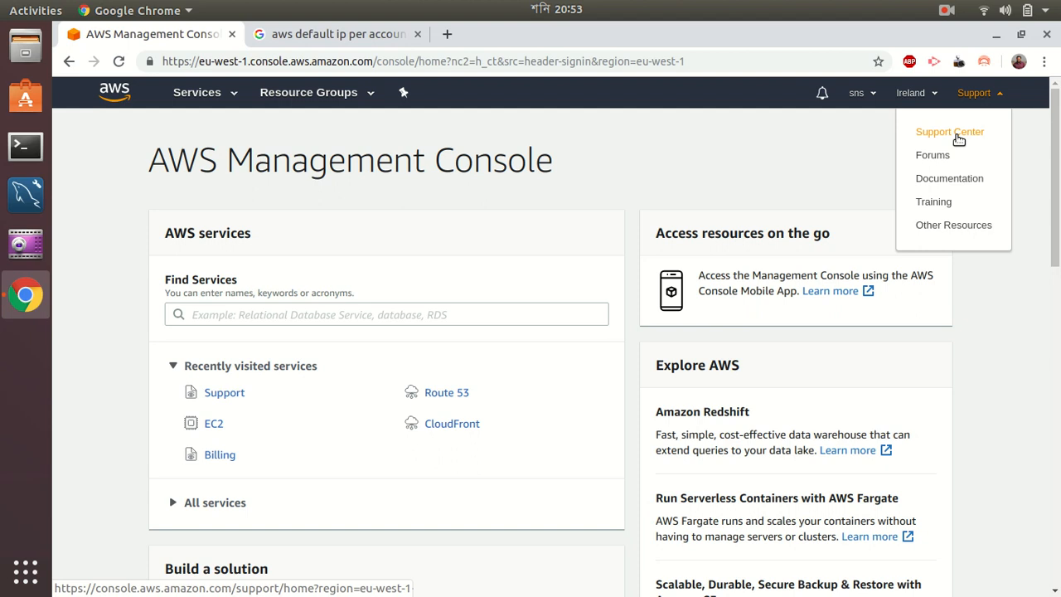
left_click(949, 131)
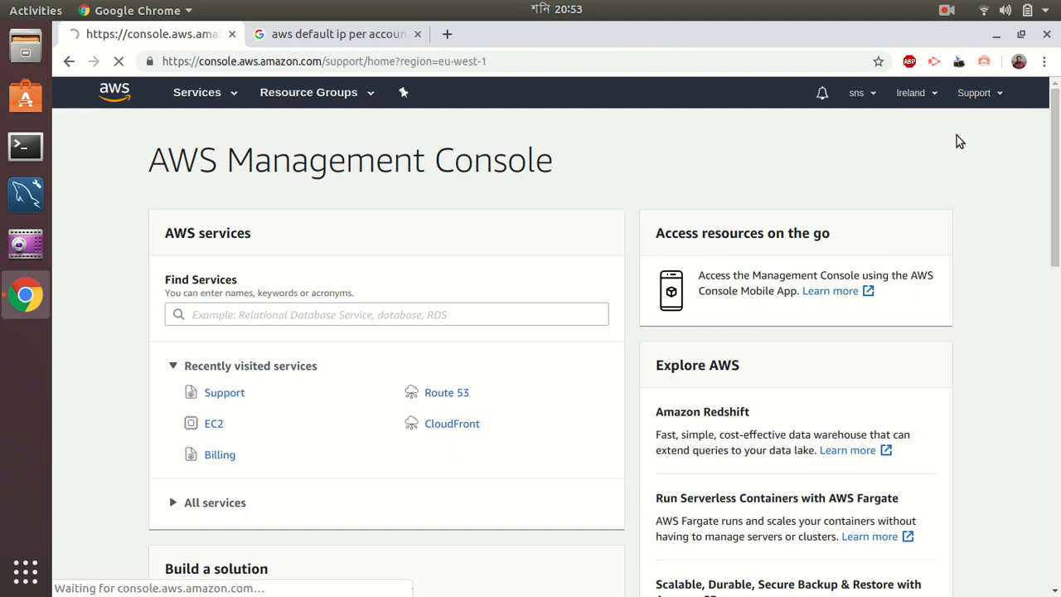
left_click(224, 392)
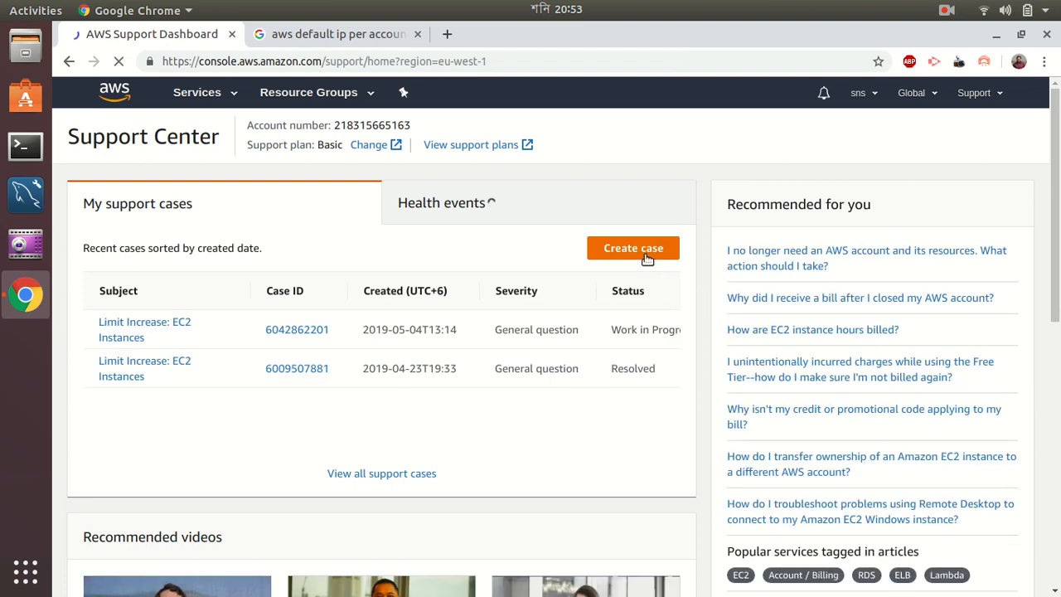
Step: Create a new support case of type Service limit increase
left_click(632, 250)
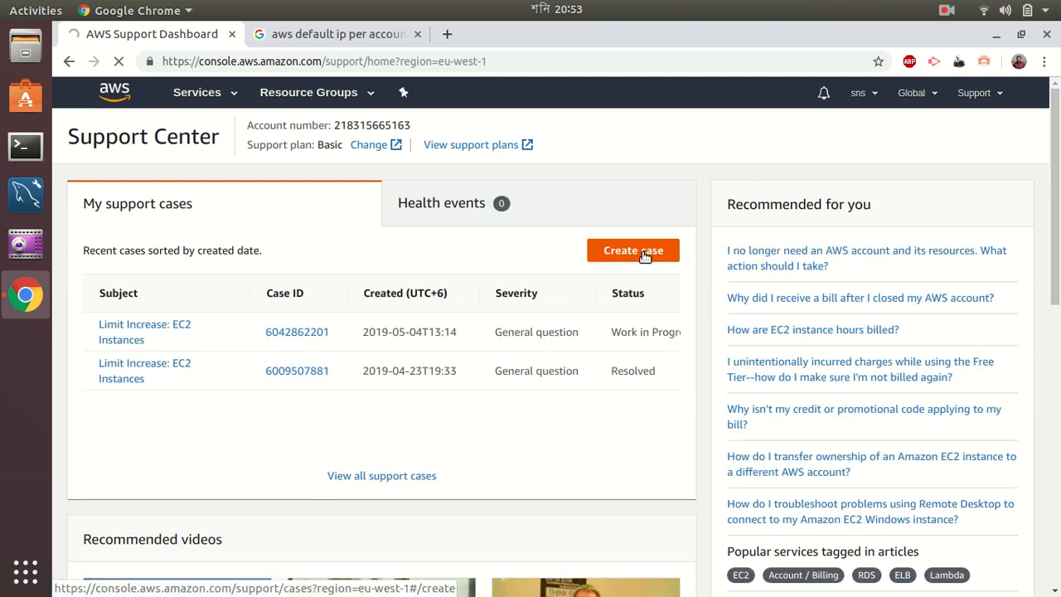
left_click(633, 250)
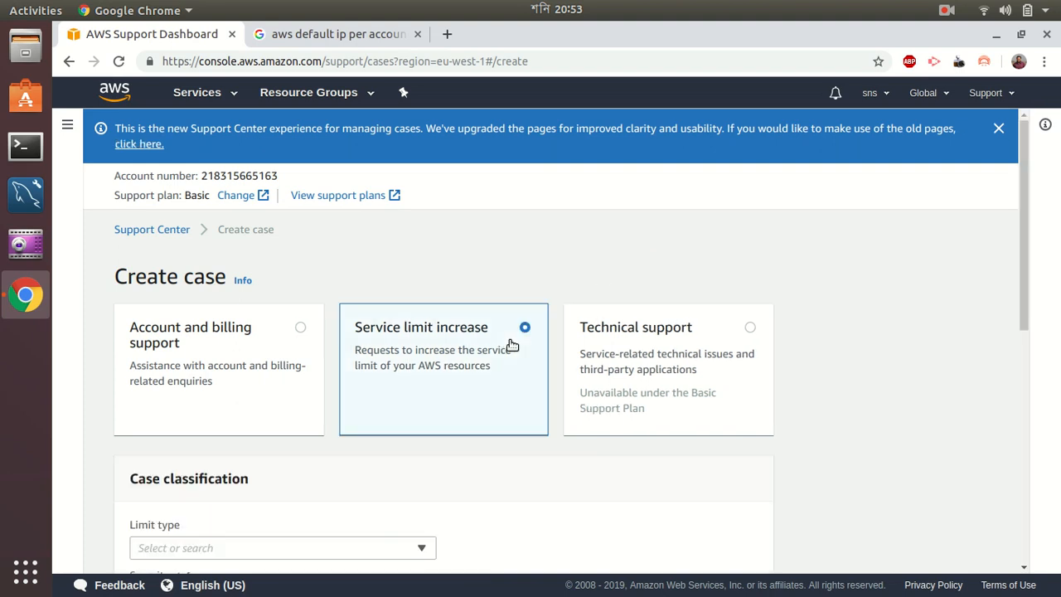
mouse_move(972, 548)
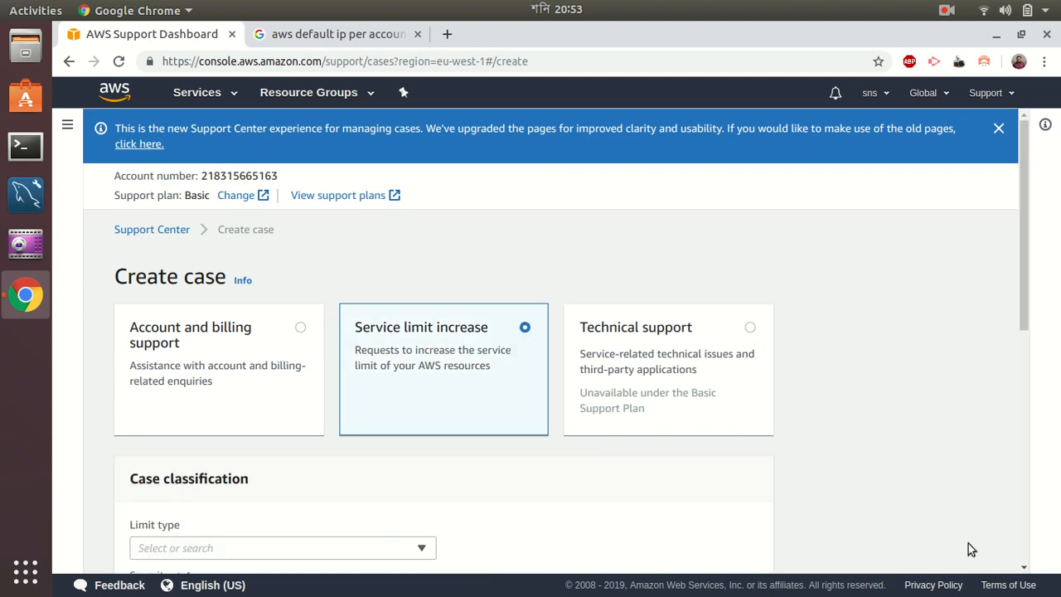
scroll("down", 3)
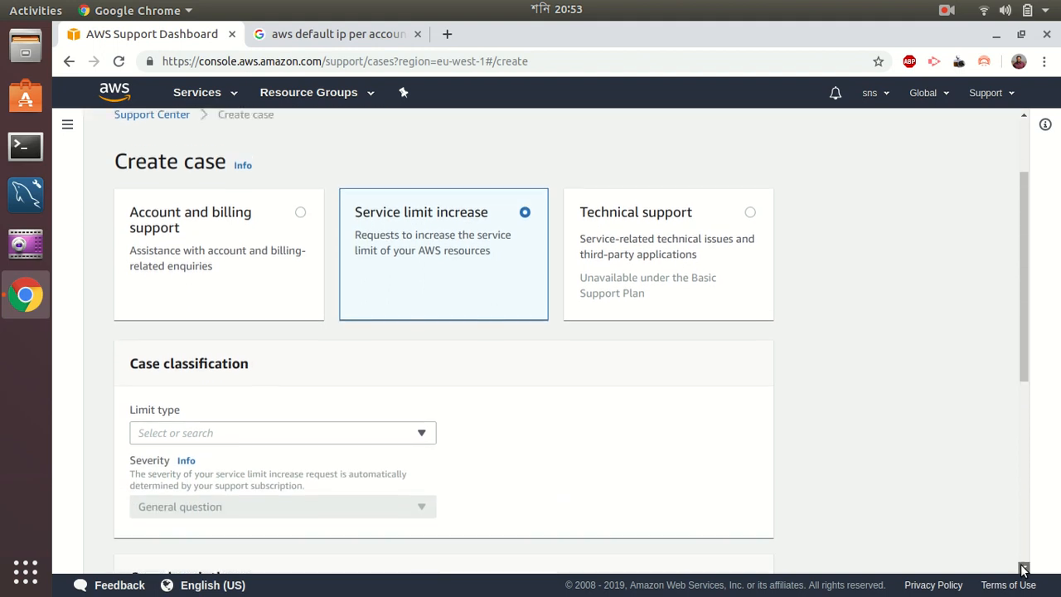
scroll("down", 3)
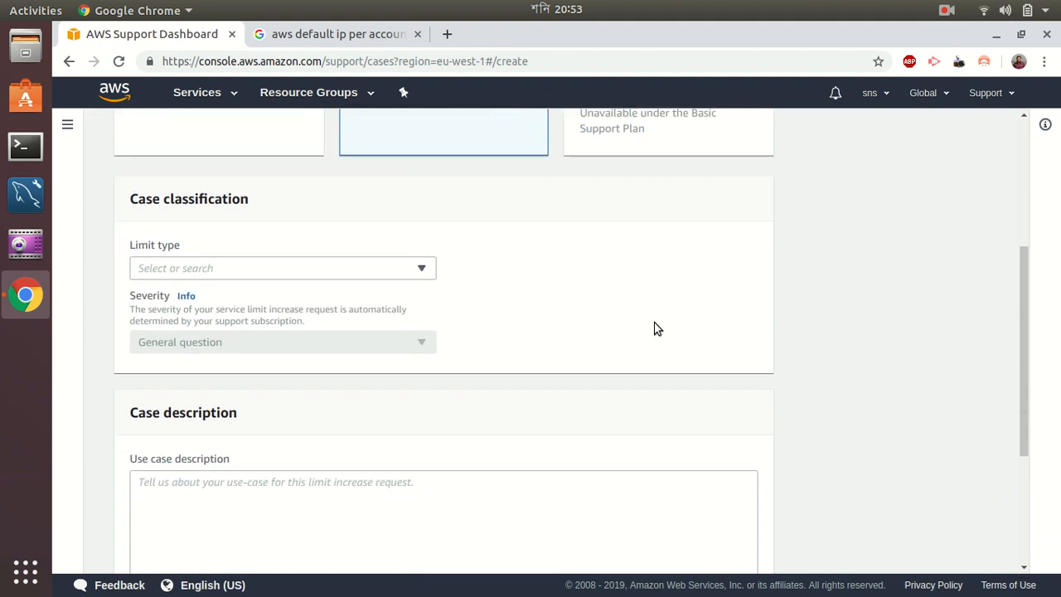
Step: Choose Elastic IPs as the limit type, found by searching 'elas'
left_click(282, 267)
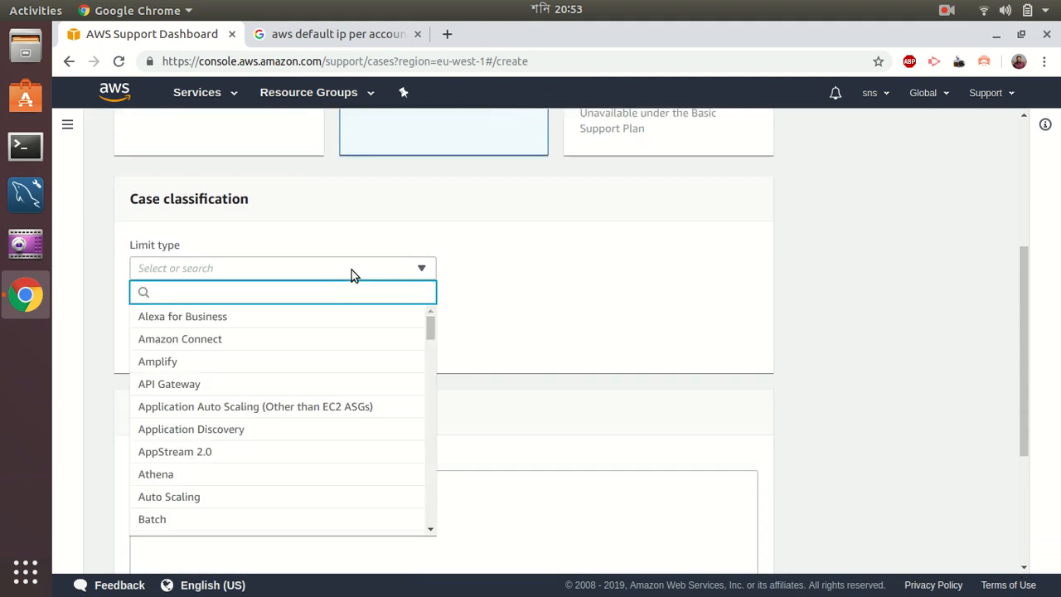
type("e")
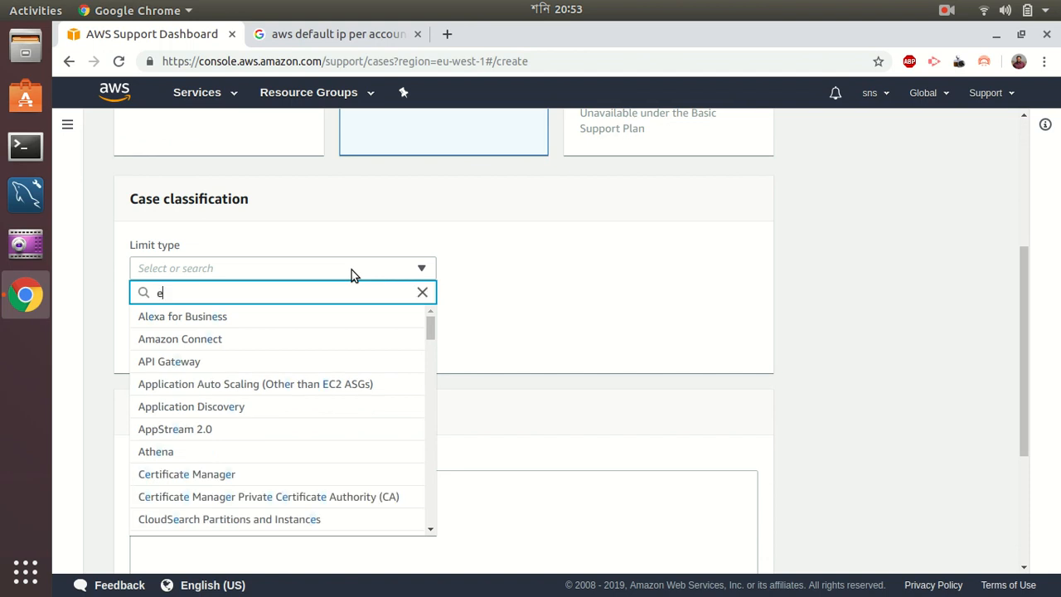
type("las")
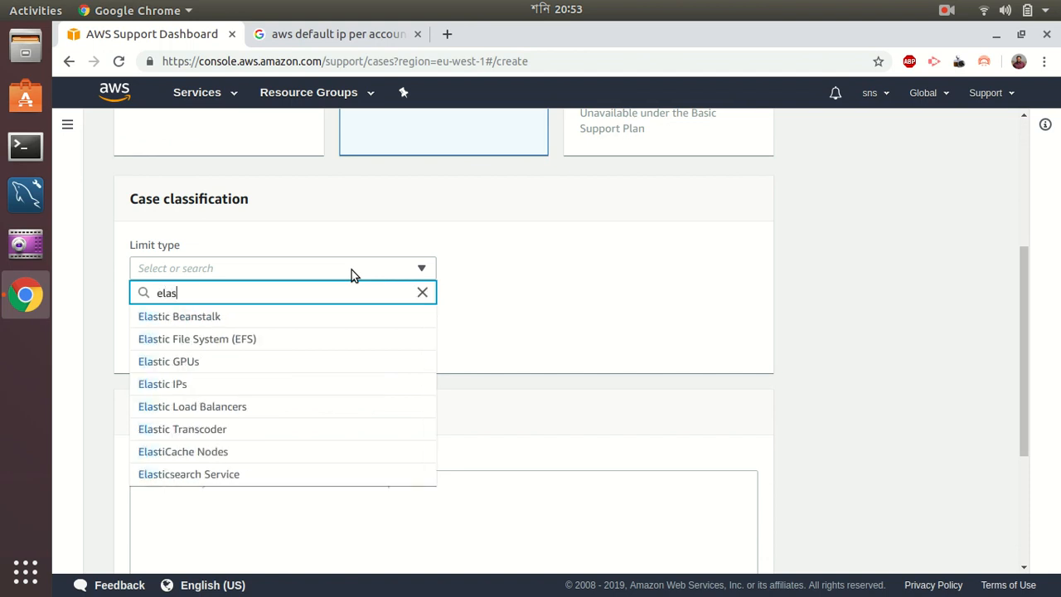
mouse_move(163, 384)
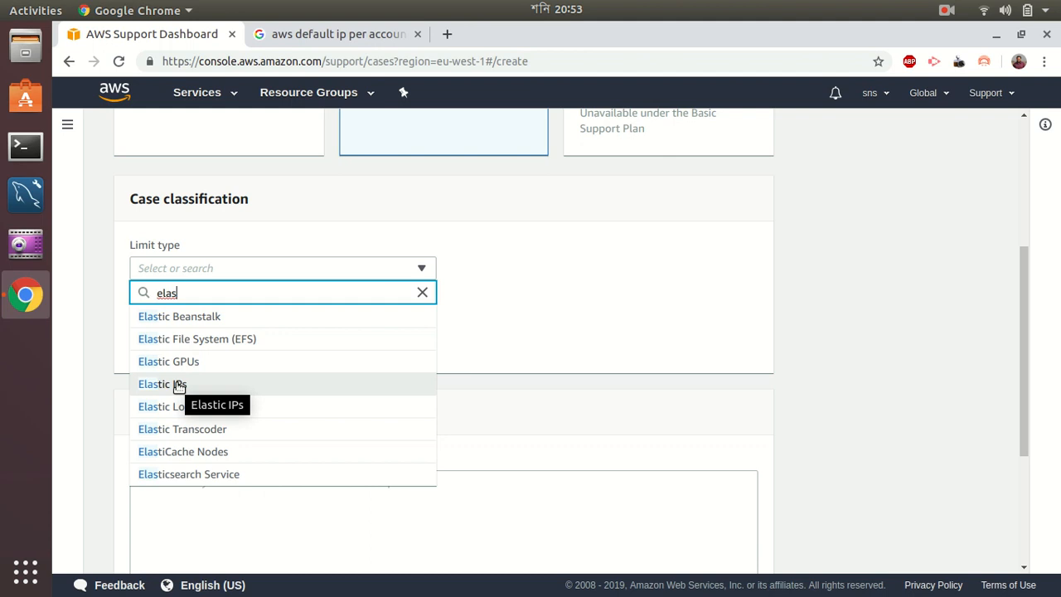
left_click(163, 383)
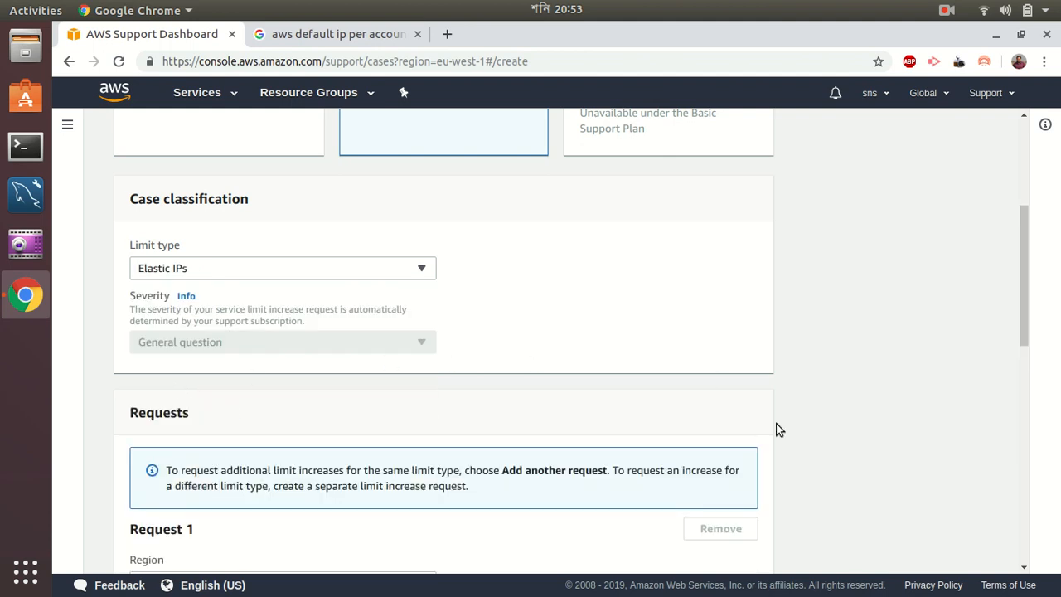
scroll("down", 3)
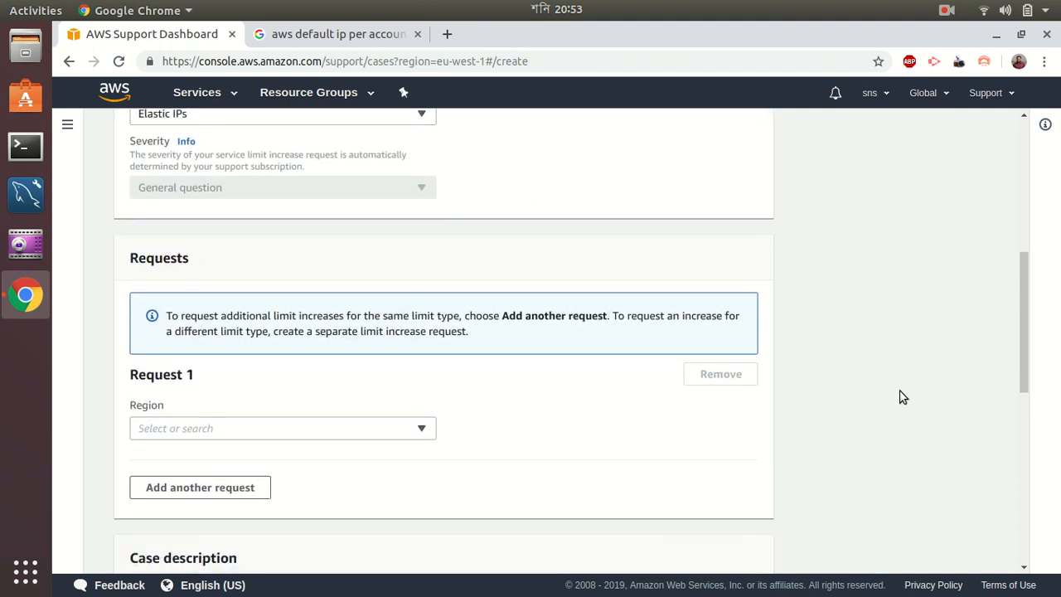
scroll("down", 3)
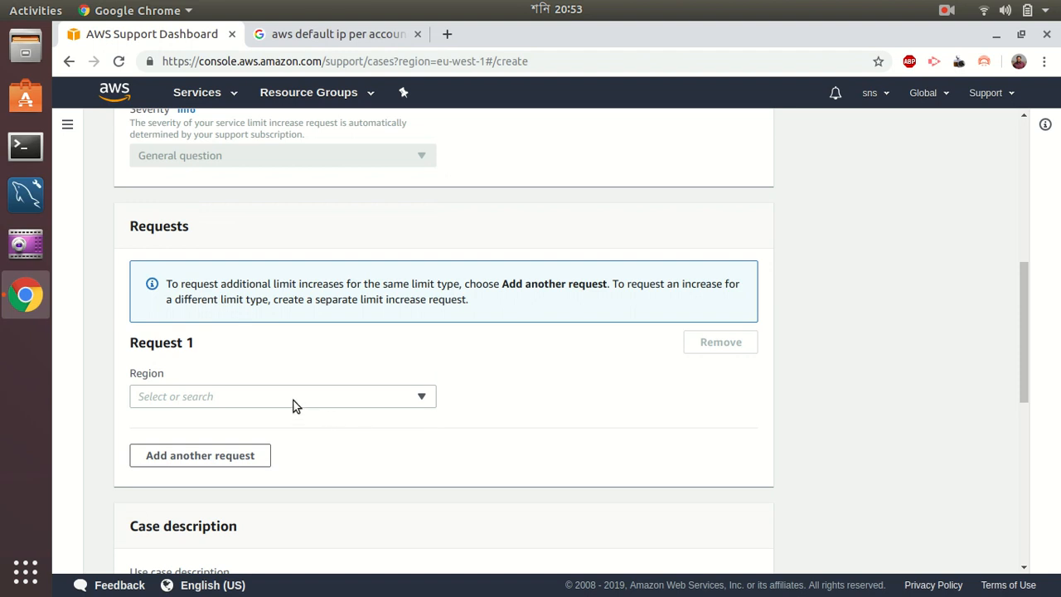
Step: Set Request 1's region to Asia Pacific (Sydney)
left_click(282, 395)
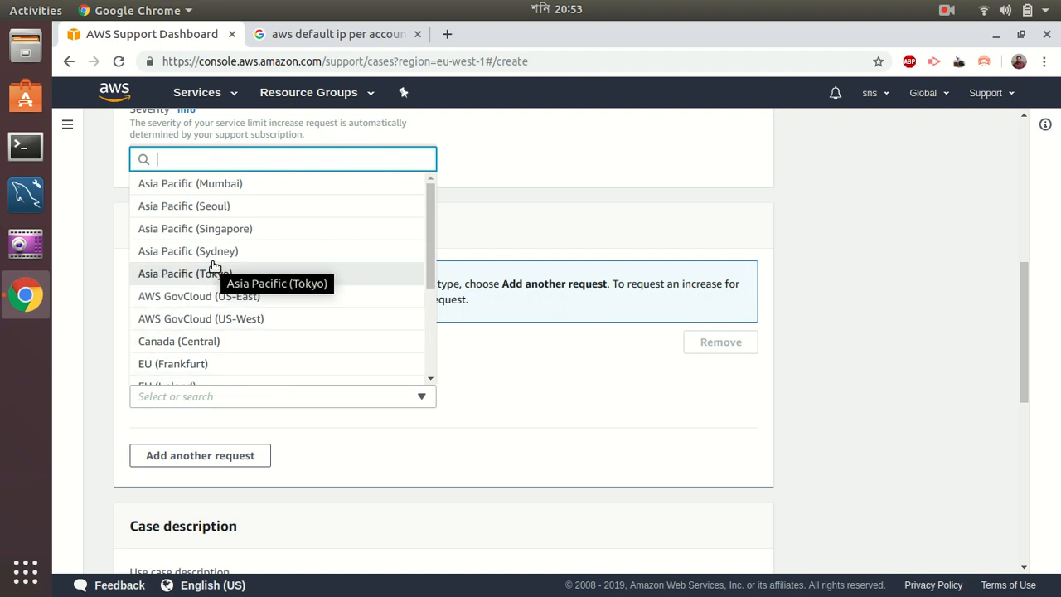
left_click(188, 251)
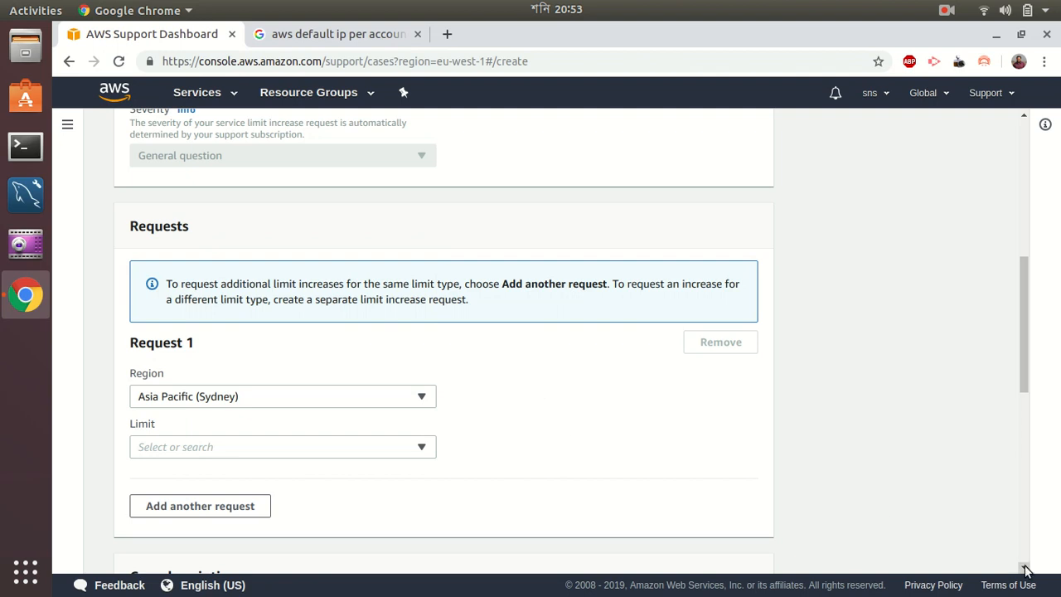
scroll("down", 3)
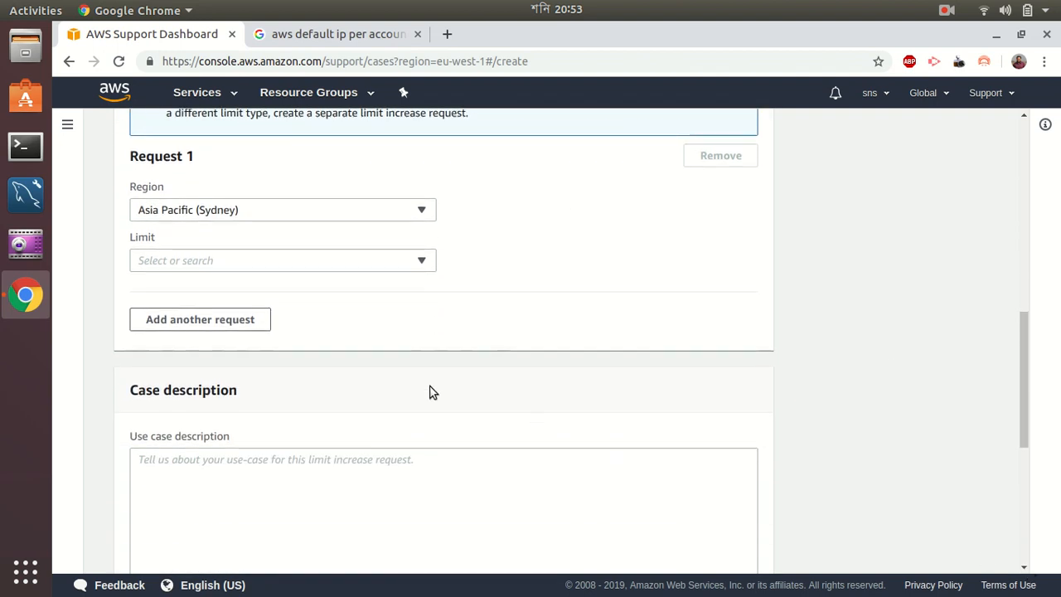
Step: Request a New VPC Elastic IP Address Limit with a new value of 10
left_click(283, 259)
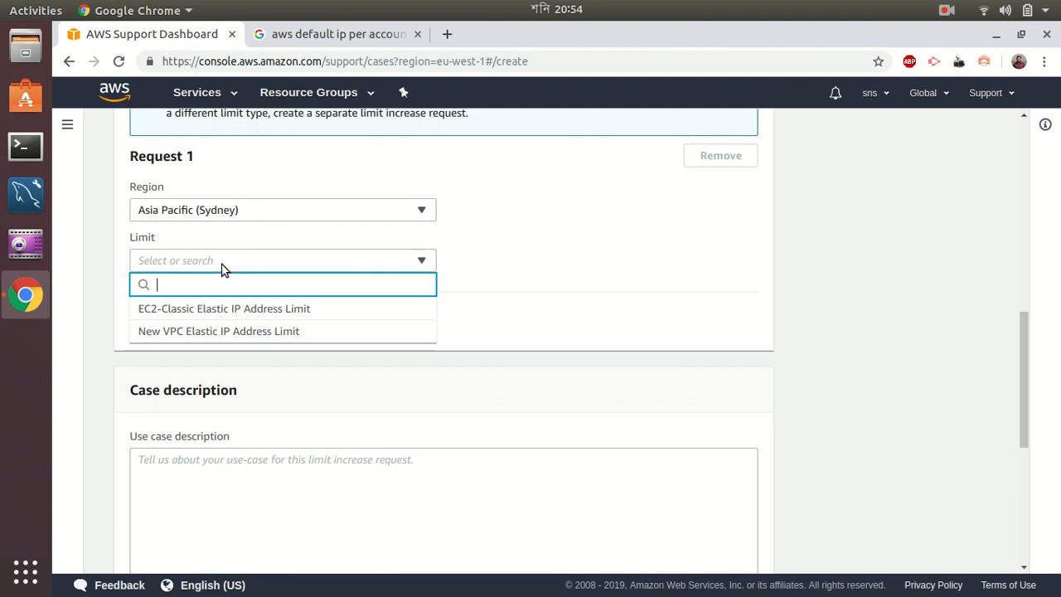
mouse_move(208, 302)
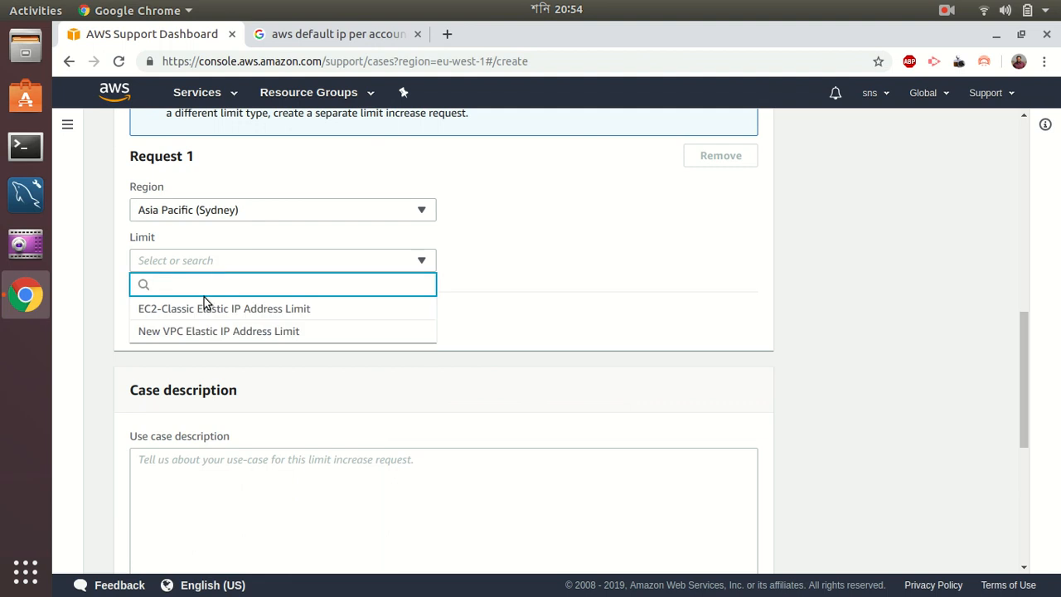
mouse_move(218, 331)
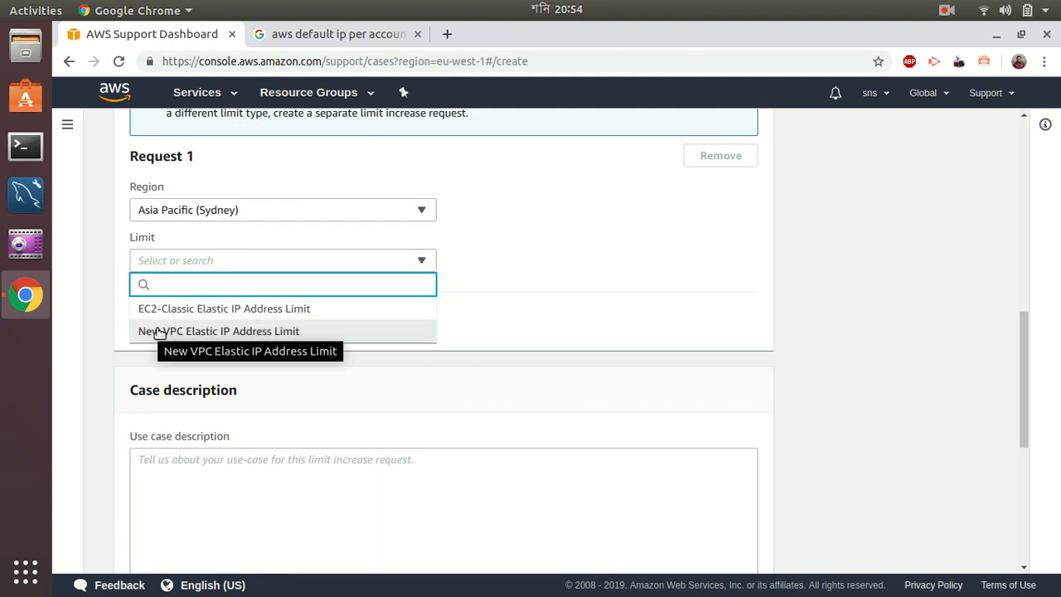
left_click(219, 331)
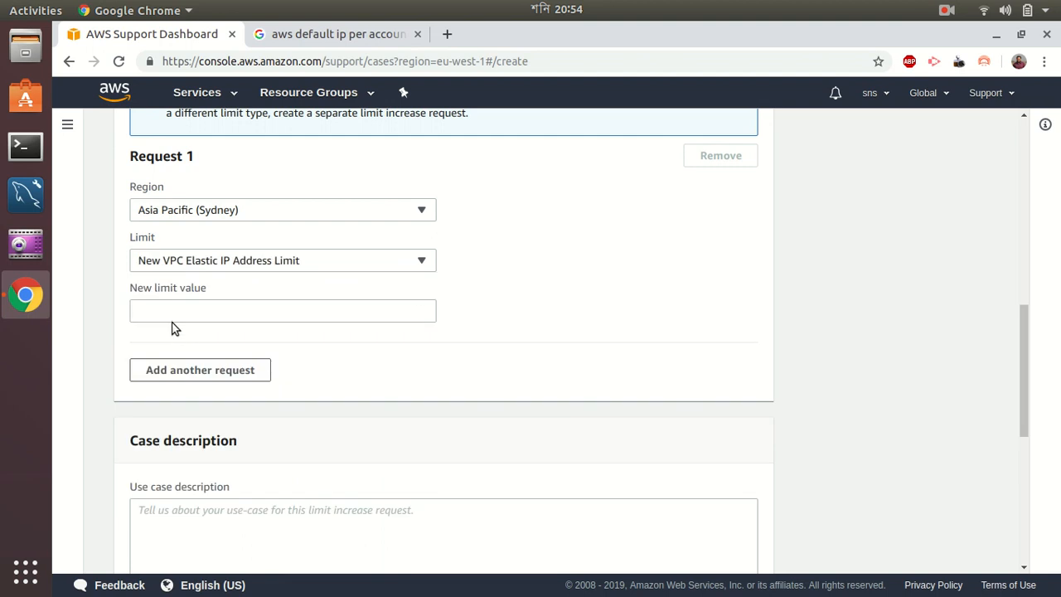
type("5")
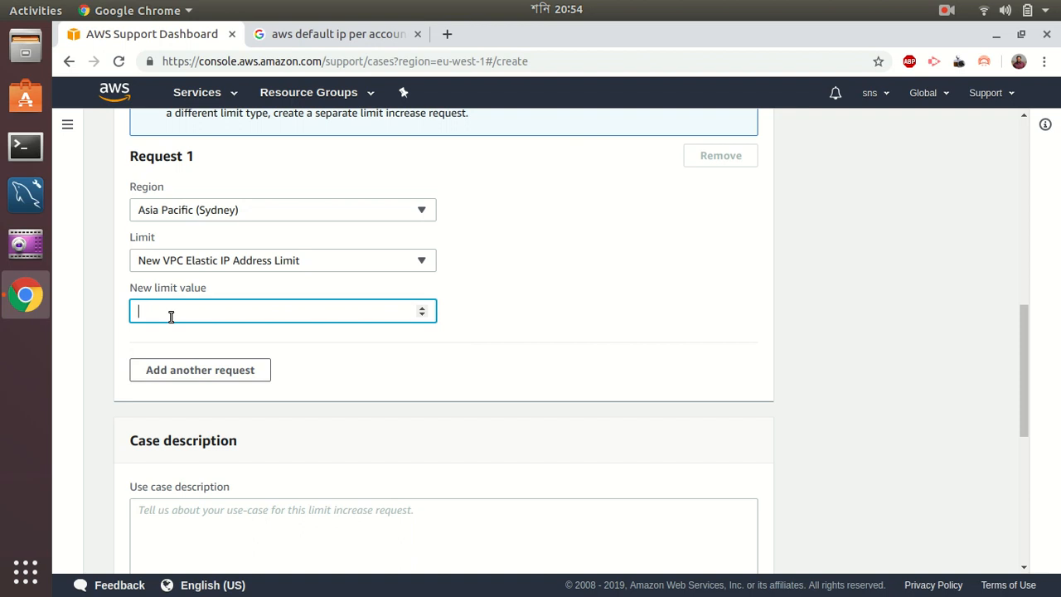
type("10")
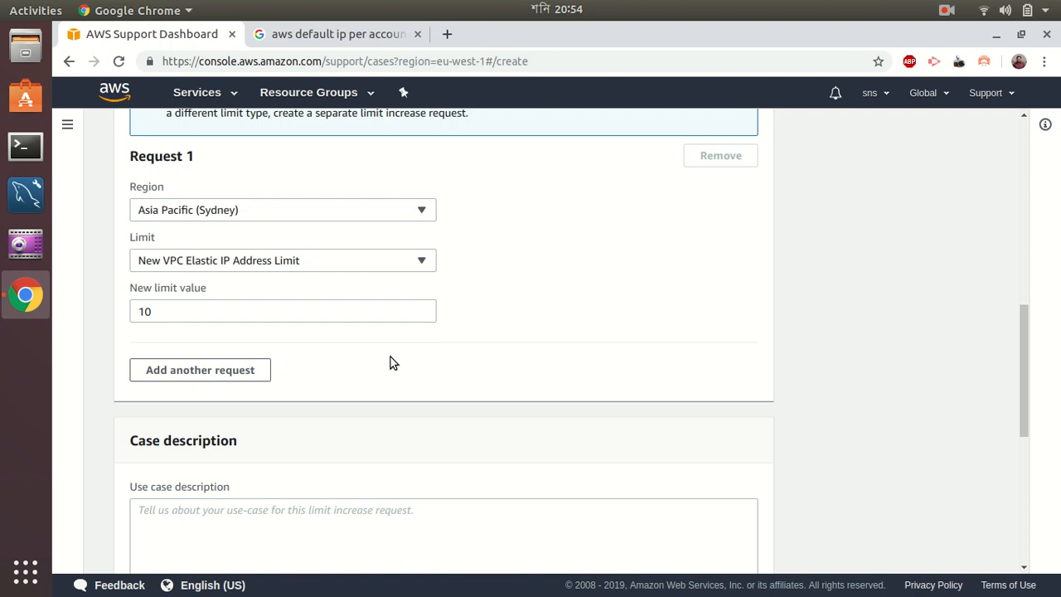
mouse_move(676, 368)
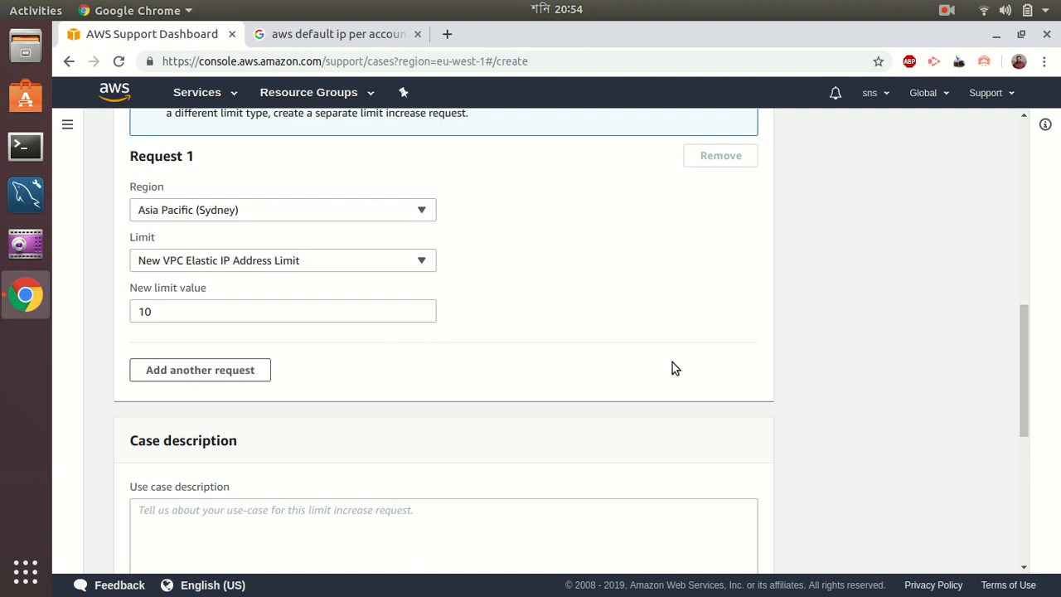
scroll("down", 3)
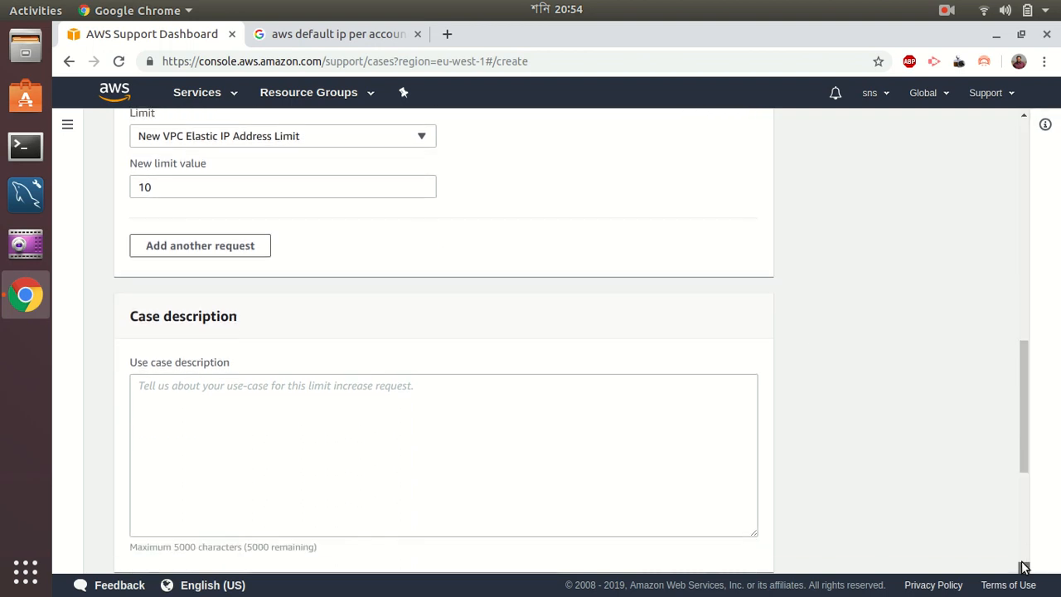
Step: Enter the description 'I want to run 10 instances so I need 10 elastic IP'
scroll("down", 3)
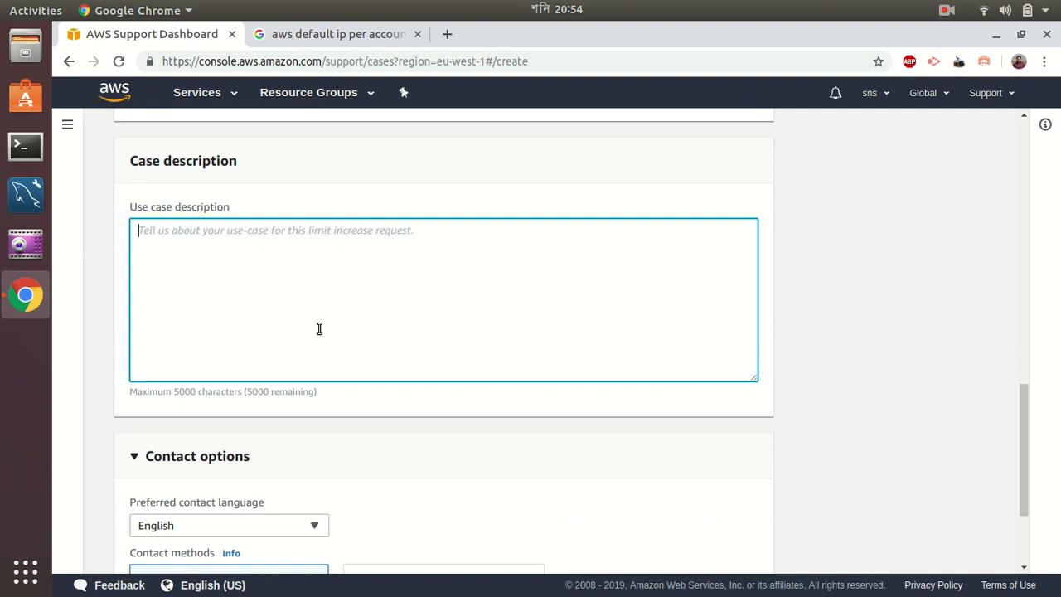
type("I want to run")
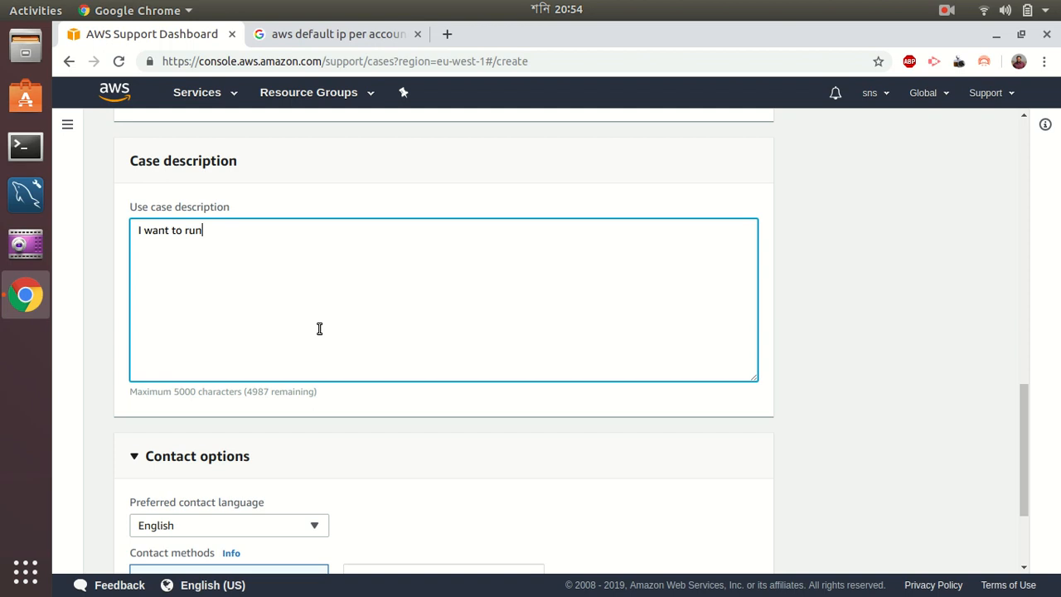
type("10 instance")
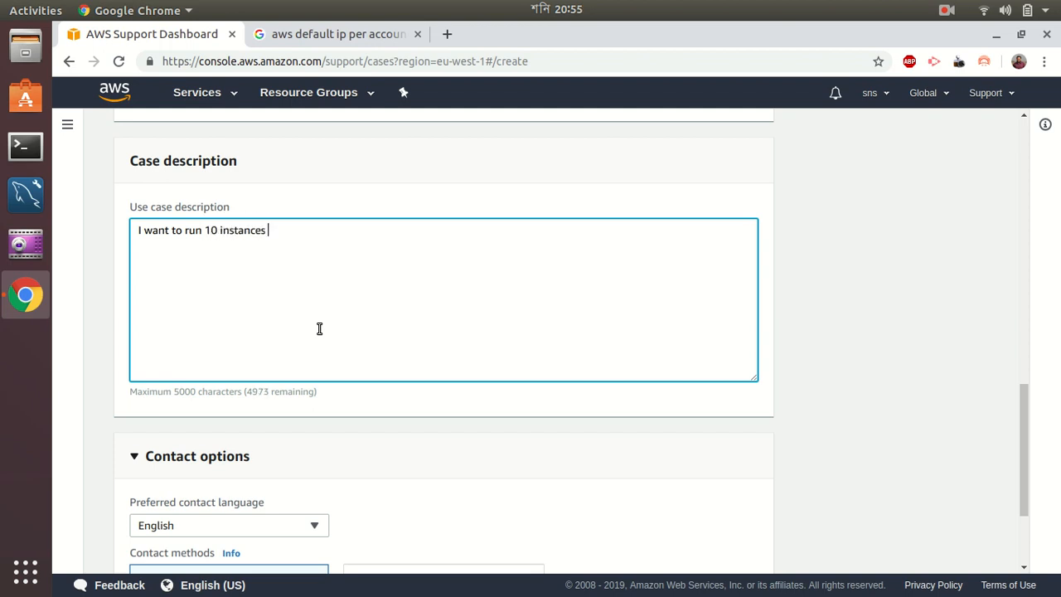
type("so")
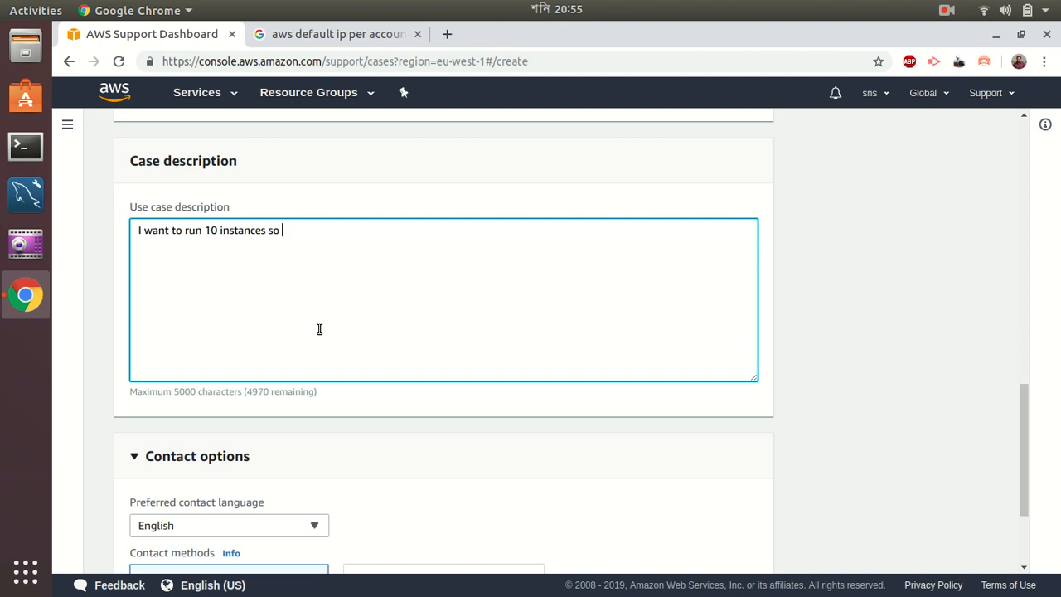
type("I need 10 e")
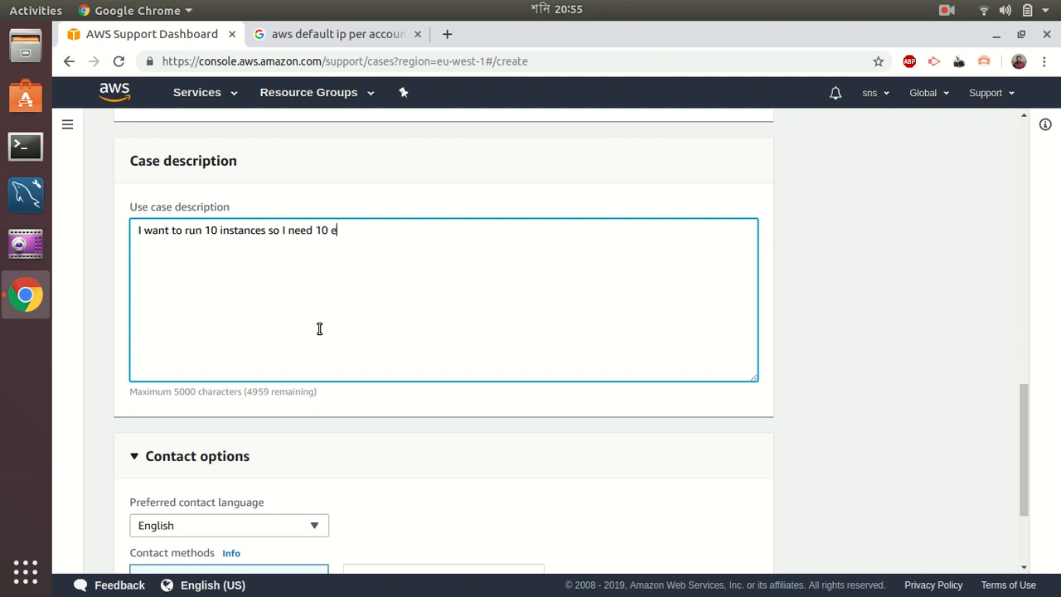
type("lastic i")
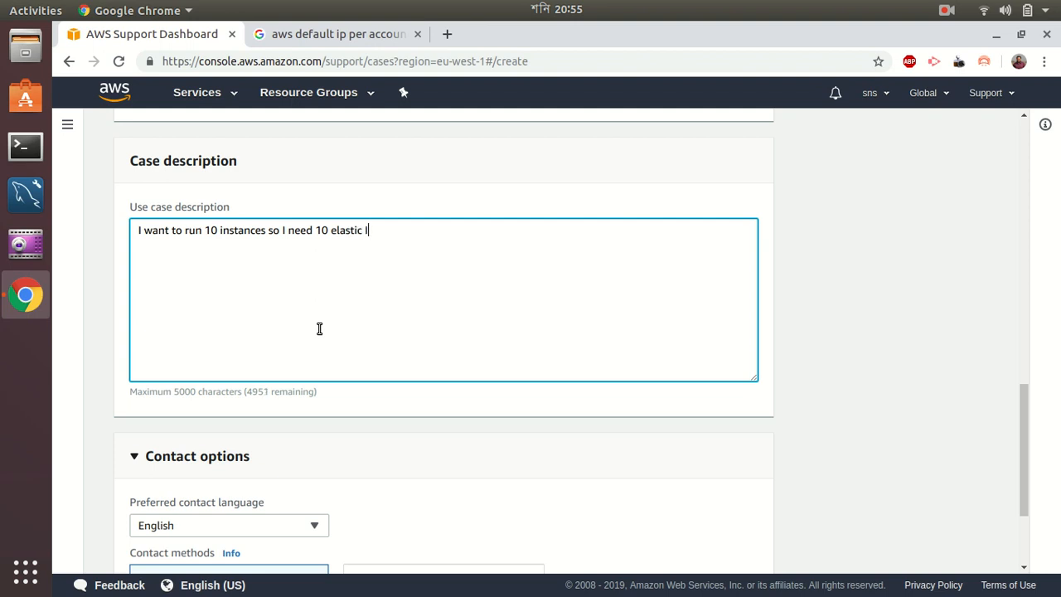
type("P")
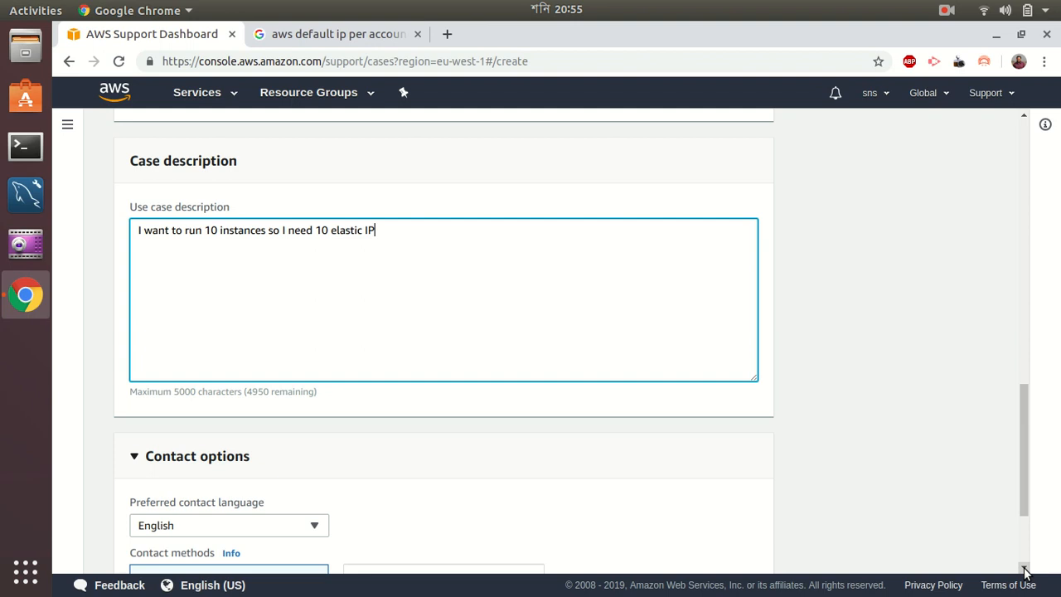
scroll("down", 3)
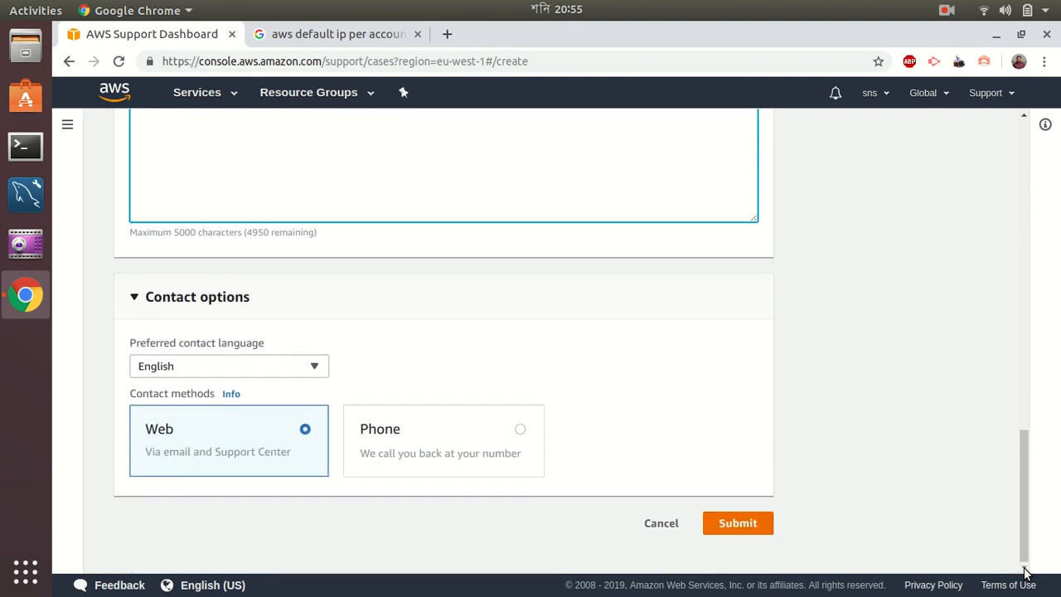
mouse_move(737, 522)
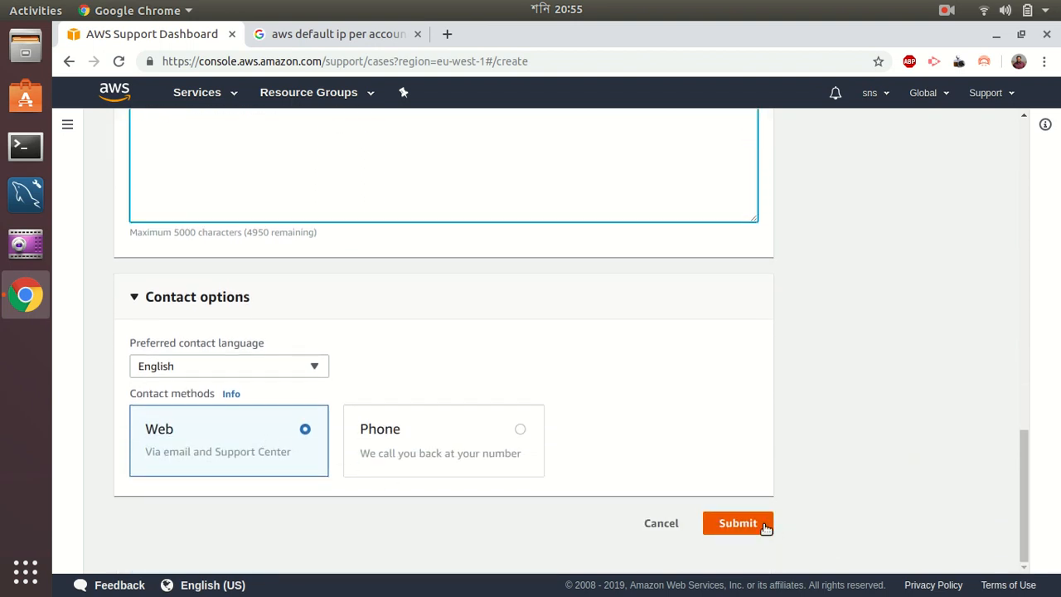
left_click(737, 523)
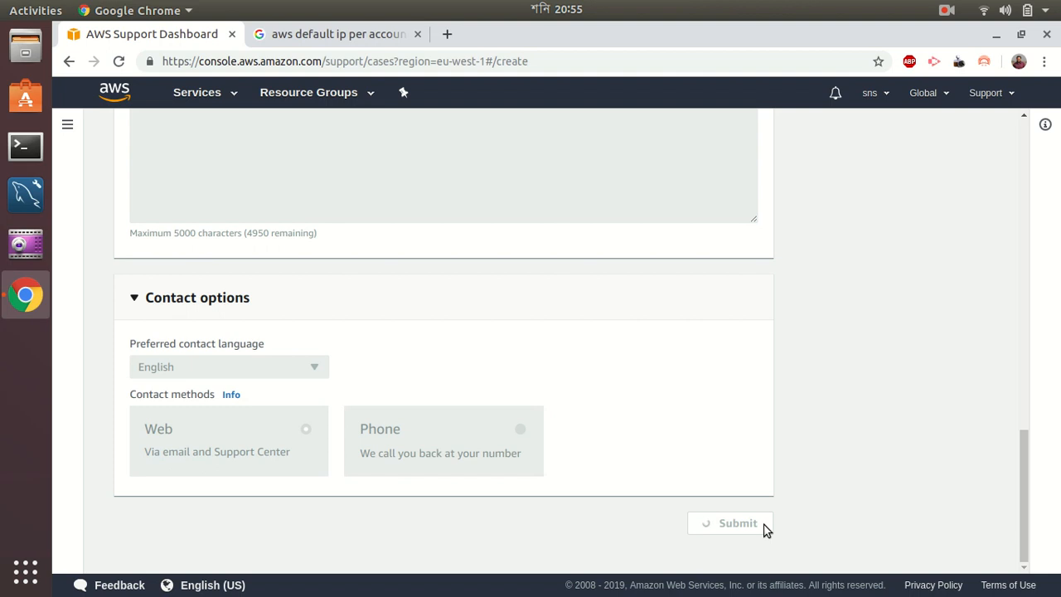
left_click(729, 523)
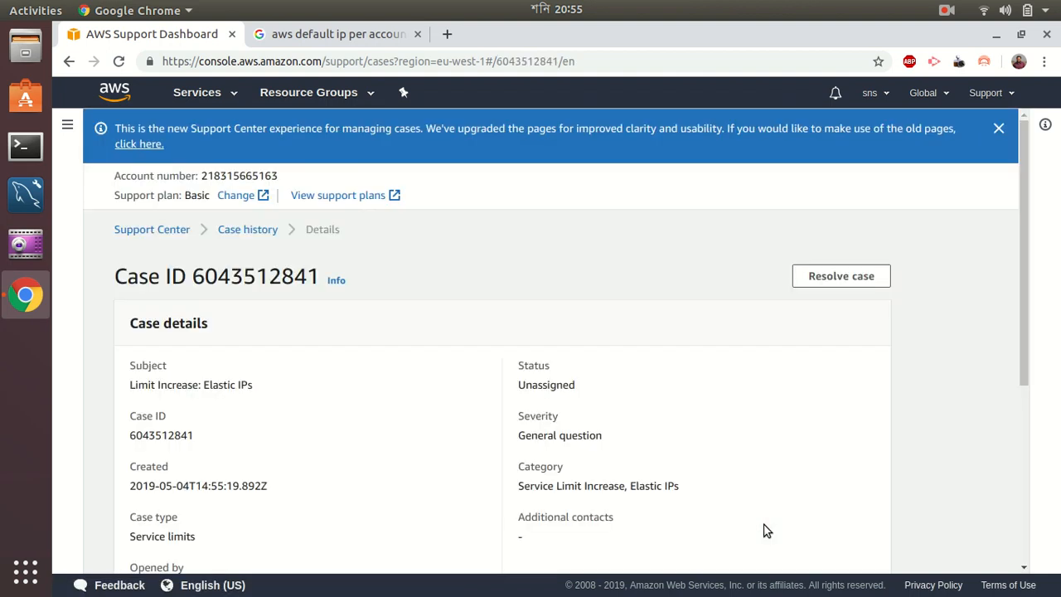
mouse_move(1030, 414)
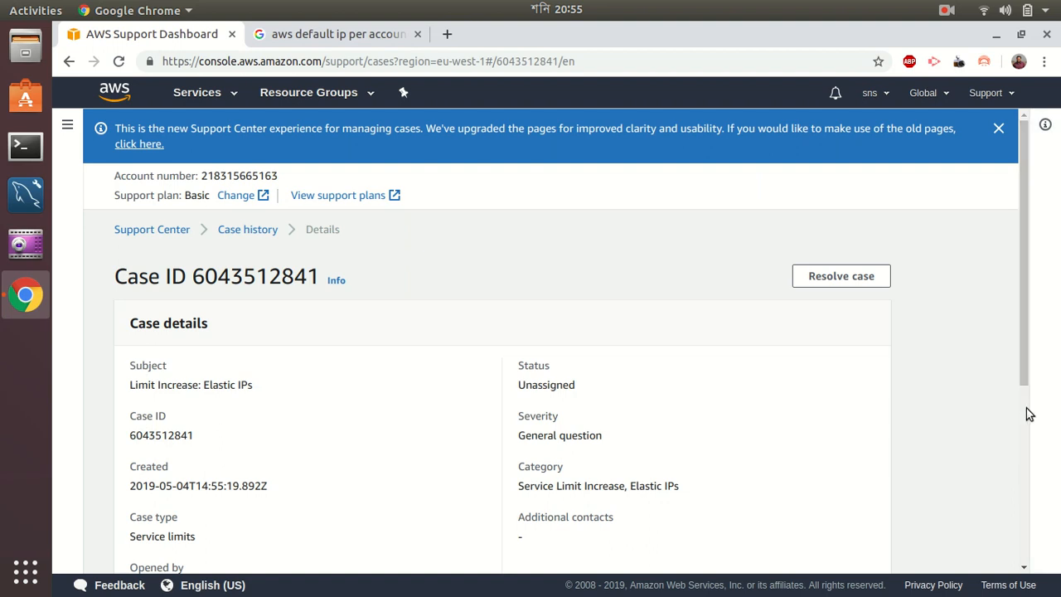
mouse_move(675, 445)
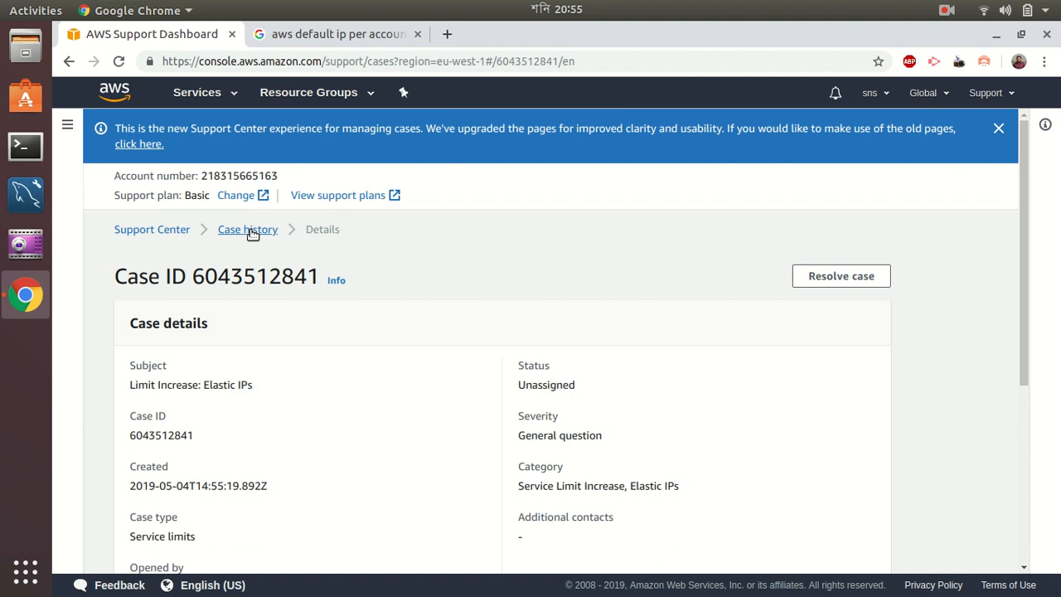
left_click(247, 230)
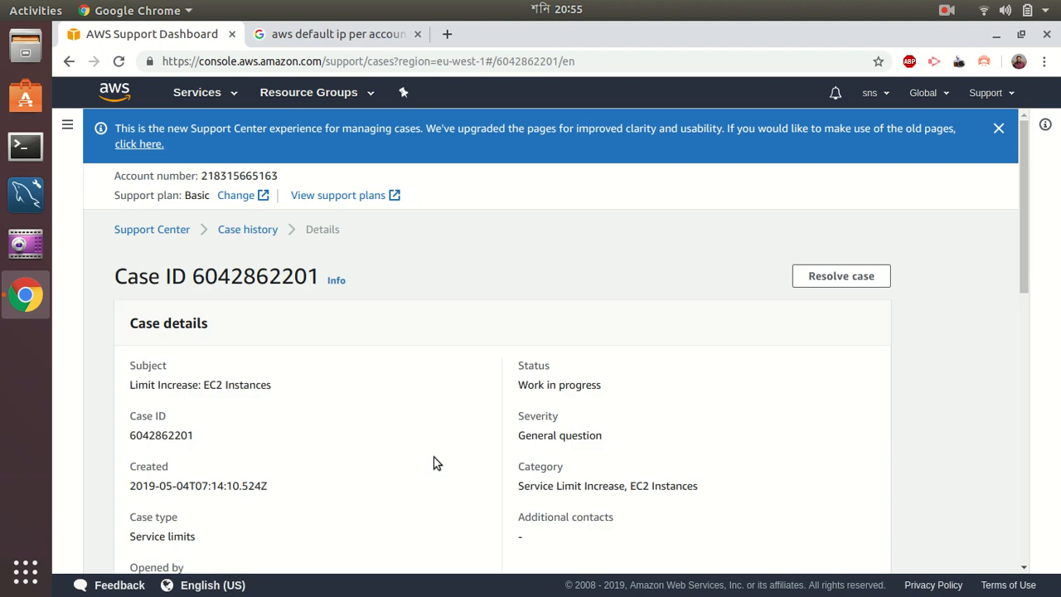
scroll("down", 3)
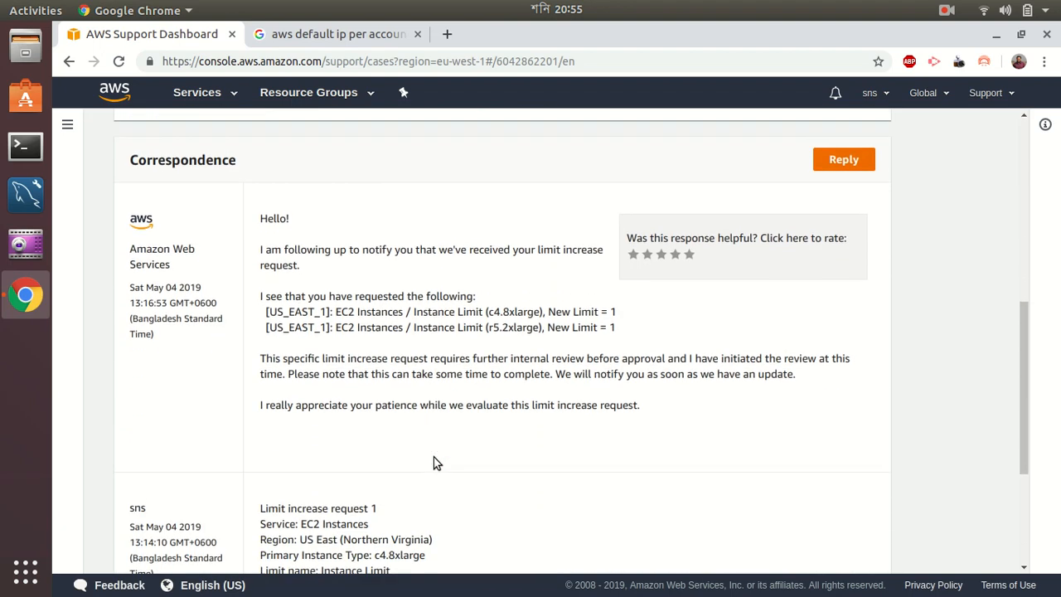
scroll("down", 3)
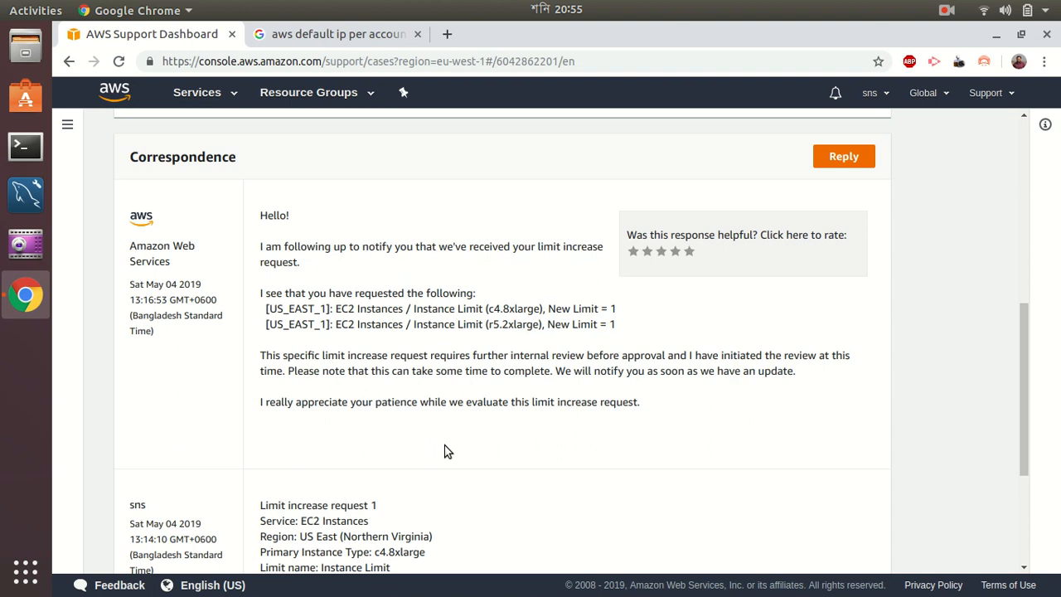
scroll("down", 3)
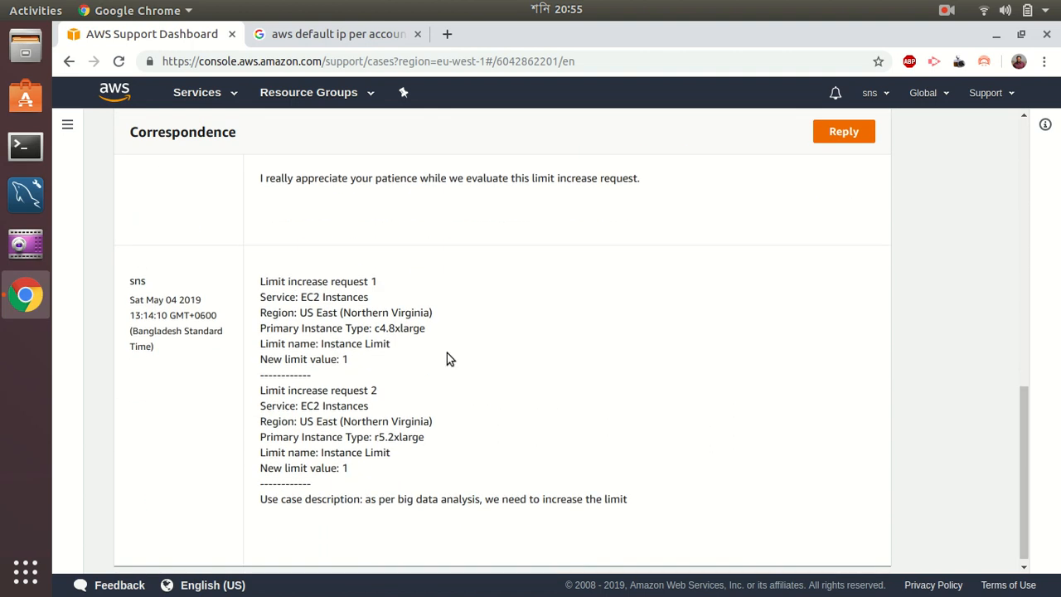
mouse_move(298, 372)
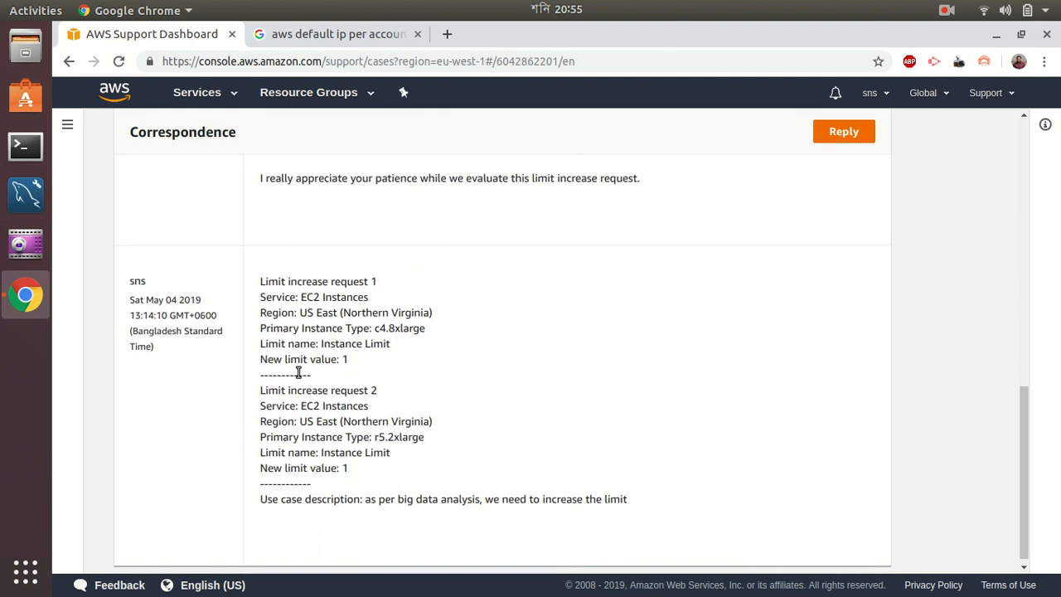
mouse_move(321, 313)
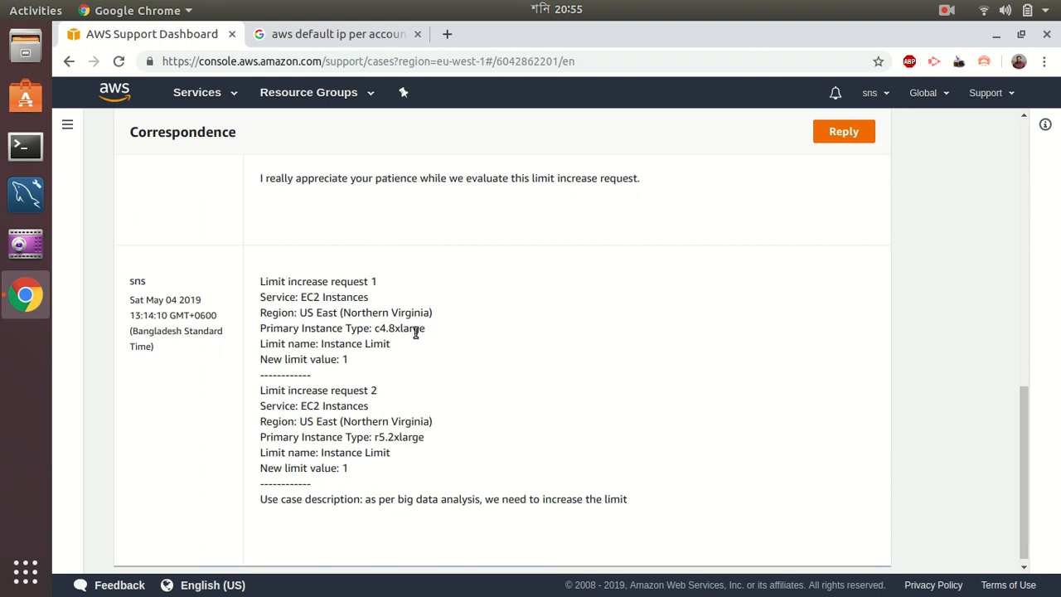
mouse_move(389, 366)
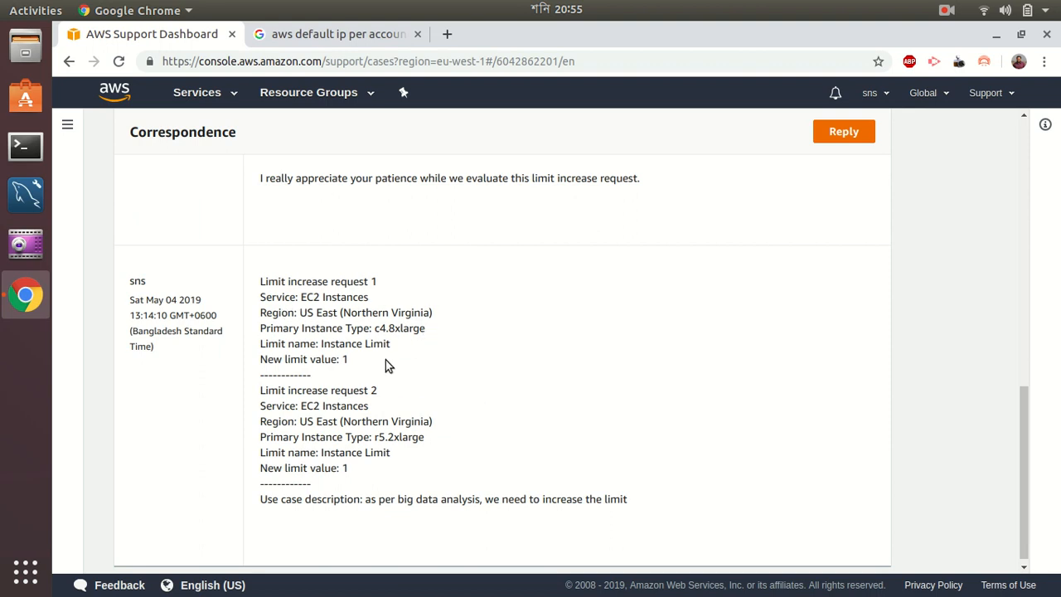
mouse_move(395, 370)
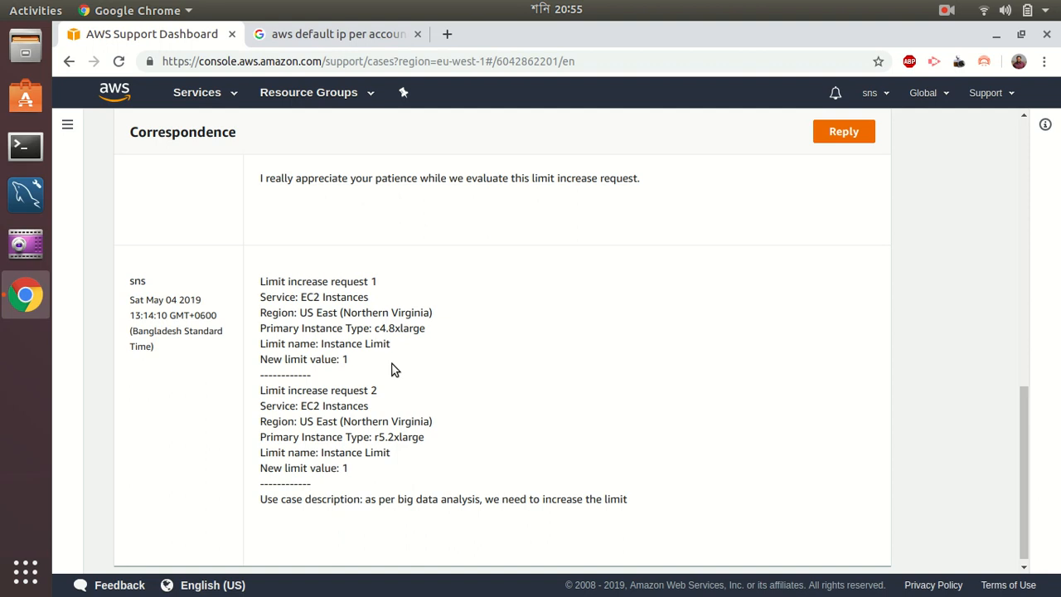
mouse_move(392, 380)
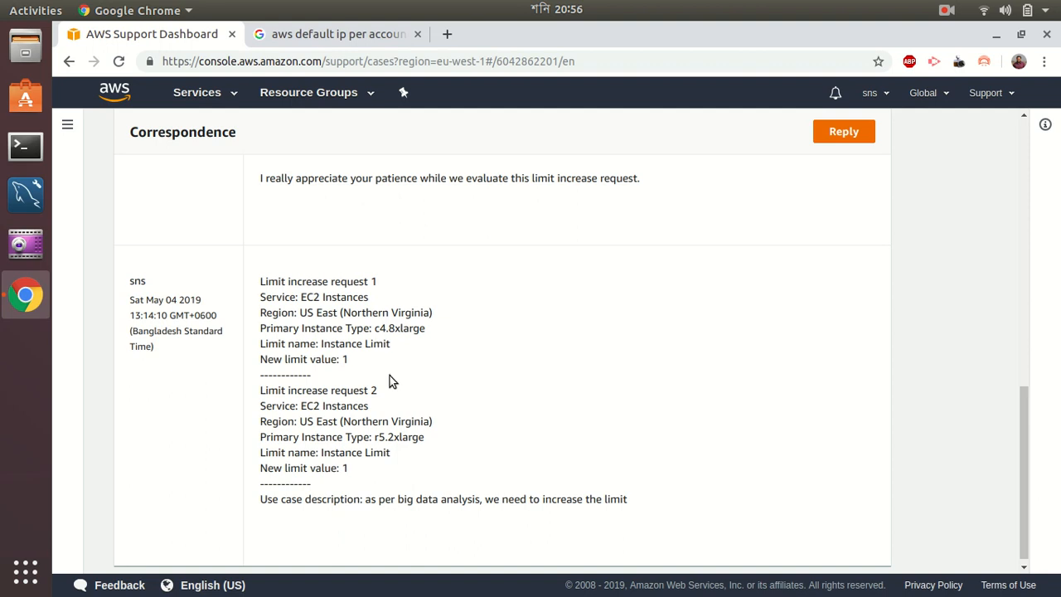
scroll("up", 3)
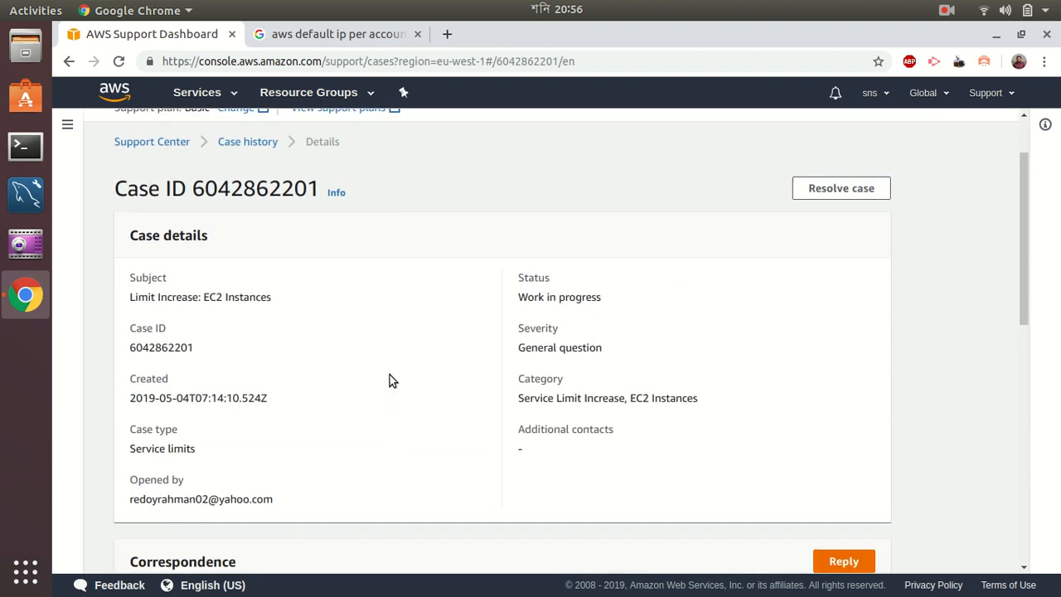
scroll("down", 3)
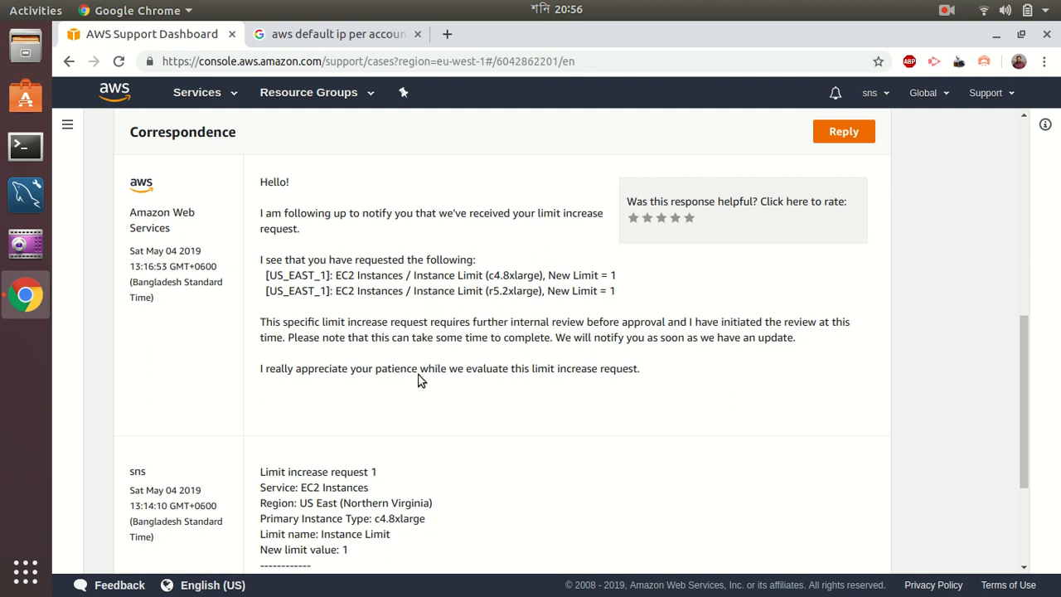
scroll("down", 3)
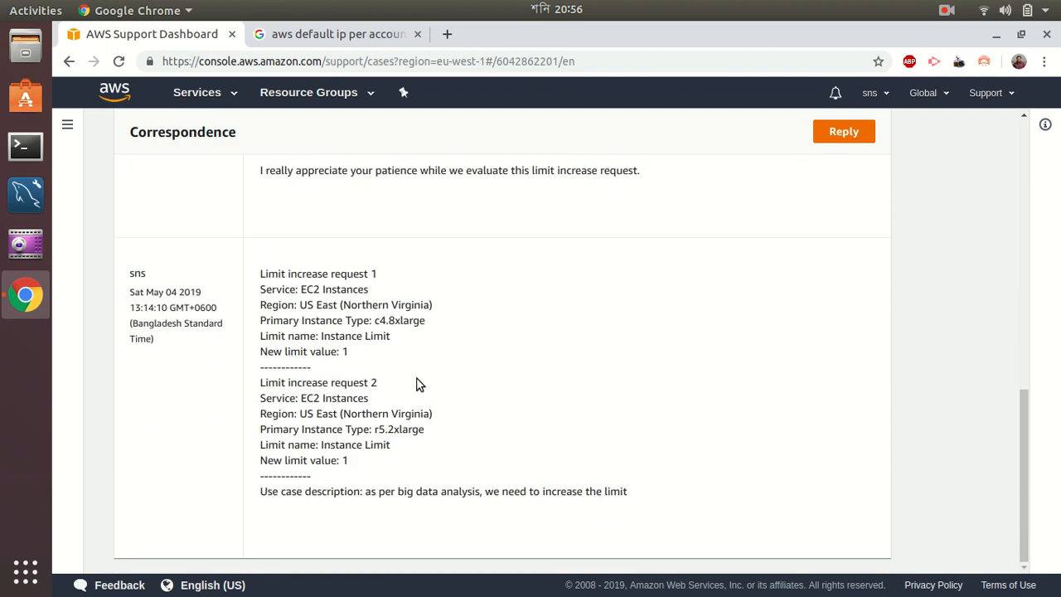
scroll("up", 3)
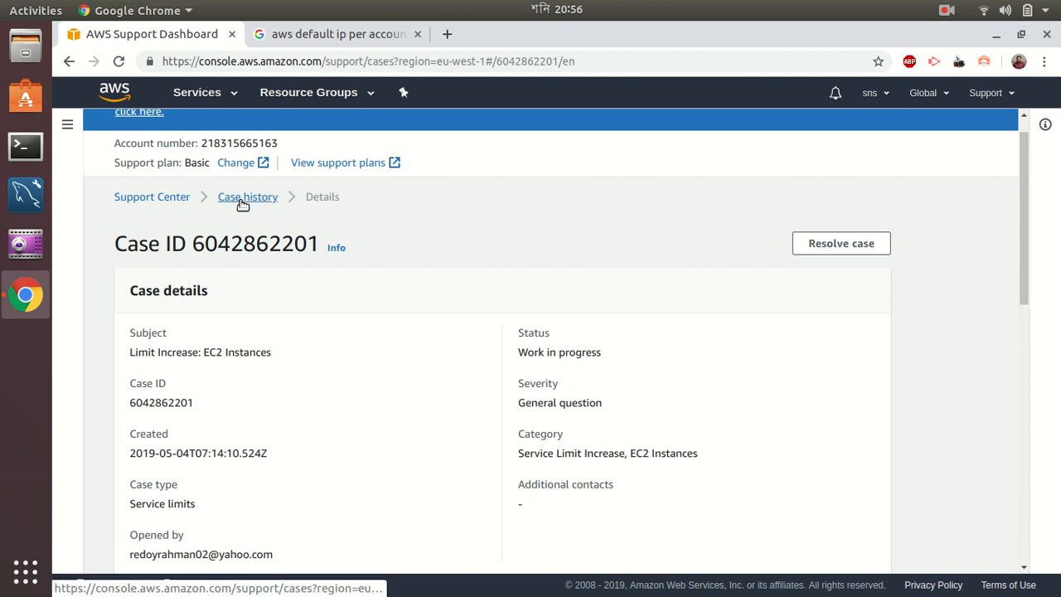
left_click(247, 197)
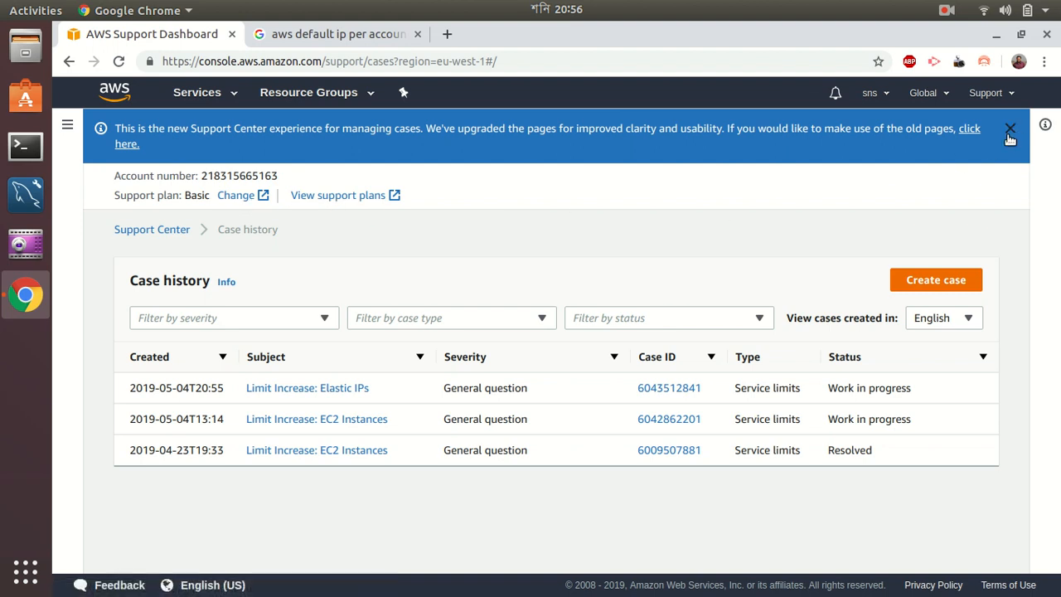
left_click(1010, 128)
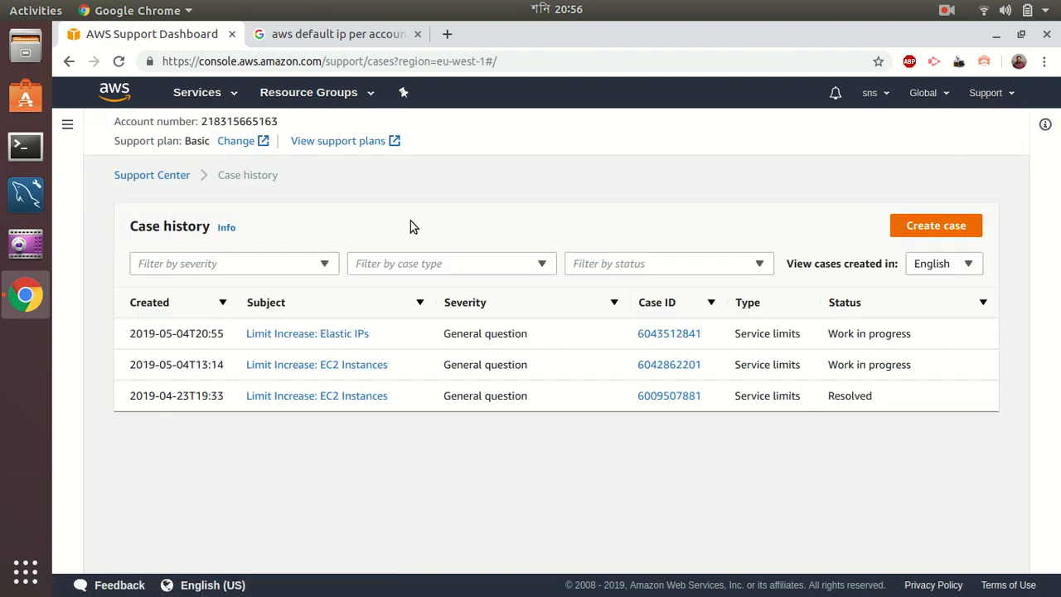